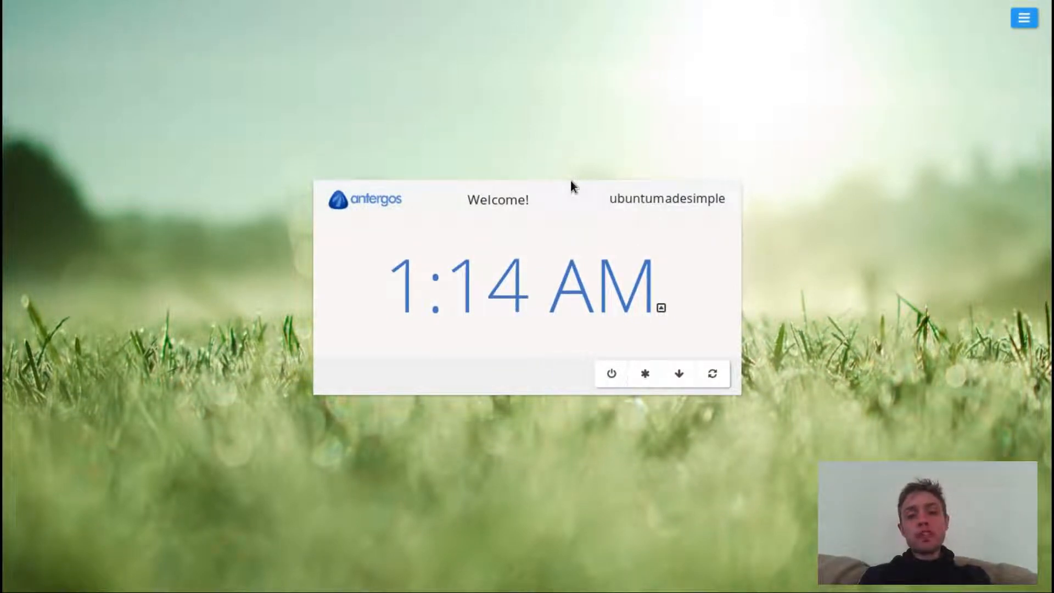
Dismiss the clock screen and sign in with the account password
{"action": "left_click", "coordinate": [539, 280]}
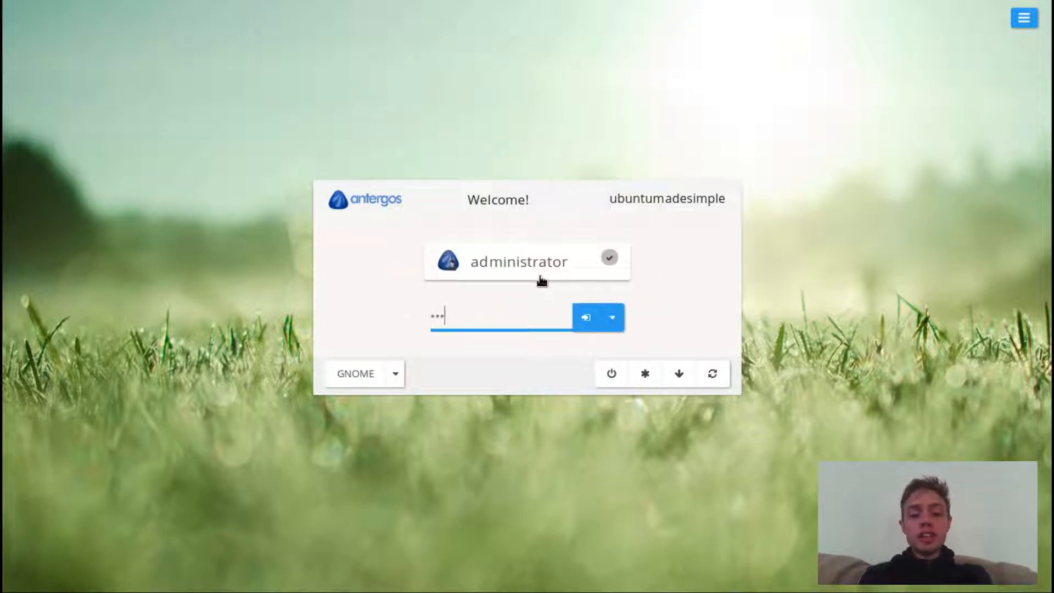
{"action": "left_click", "coordinate": [586, 317]}
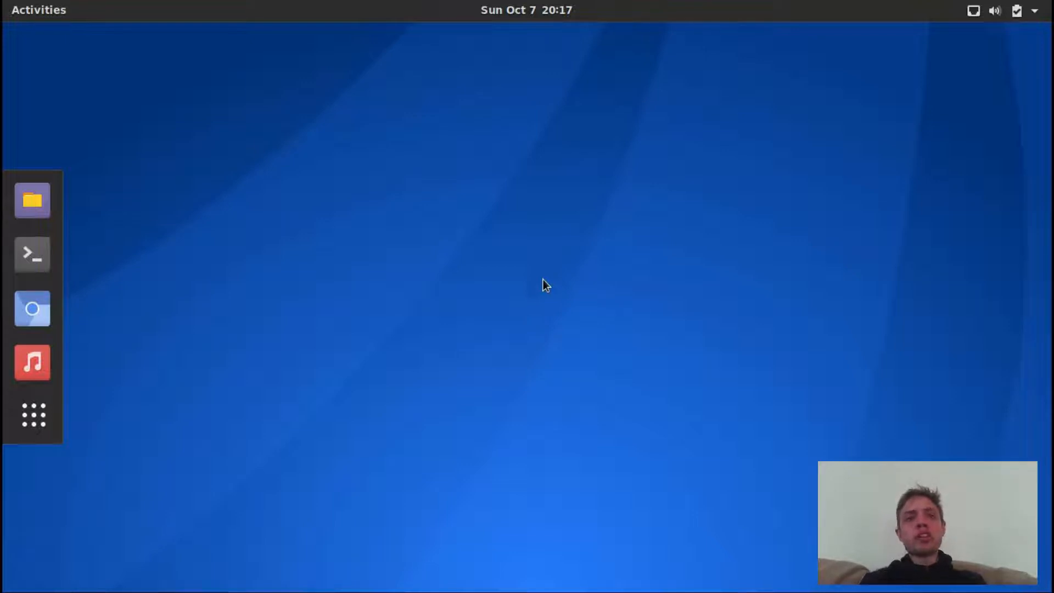
{"action": "mouse_move", "coordinate": [535, 274]}
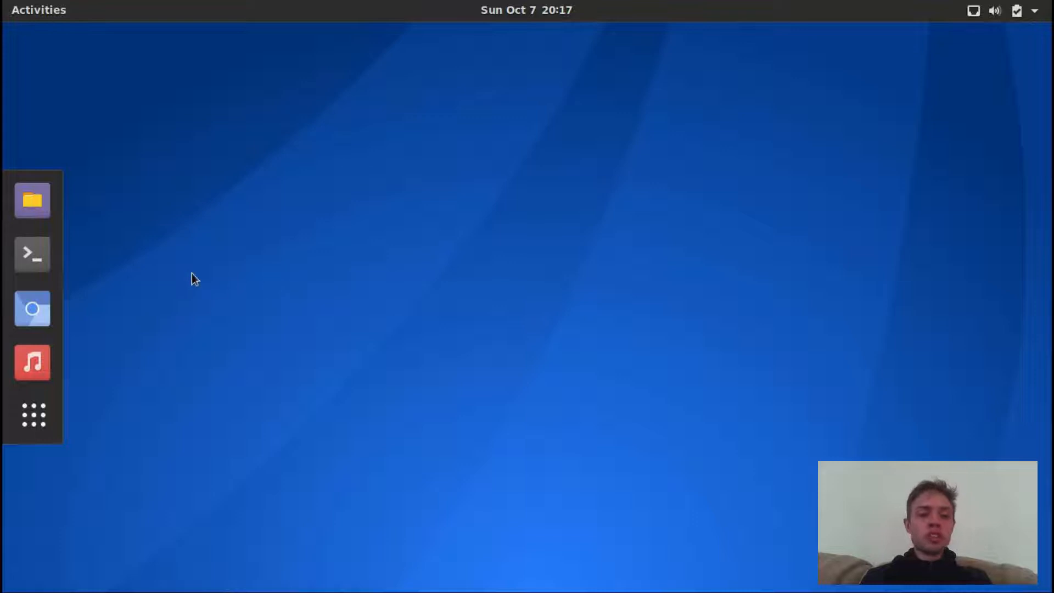
{"action": "mouse_move", "coordinate": [31, 260]}
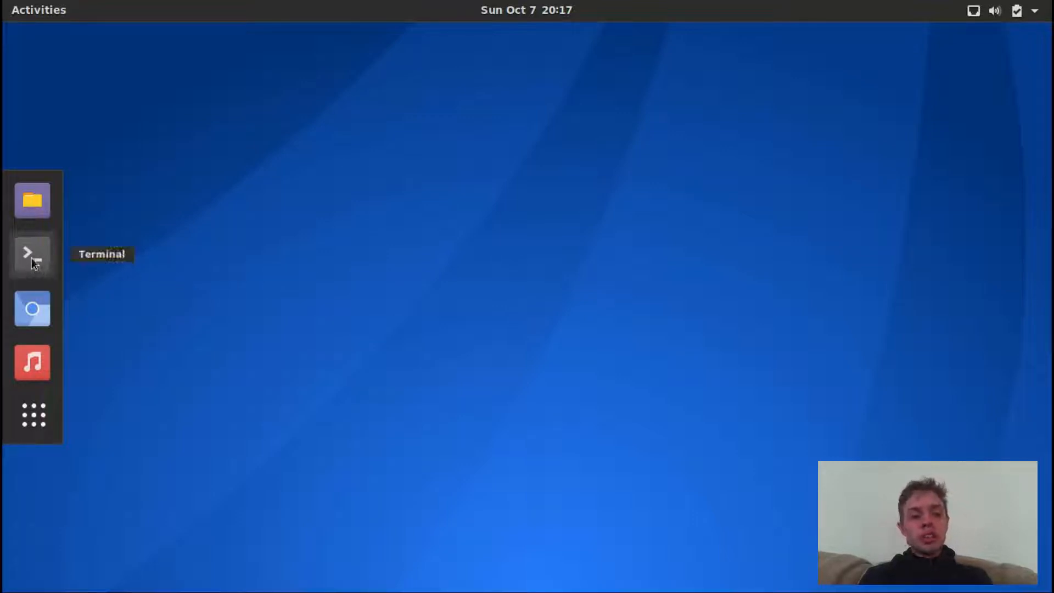
Launch a terminal and enter the kernel release command 'uname -r'
{"action": "left_click", "coordinate": [31, 254]}
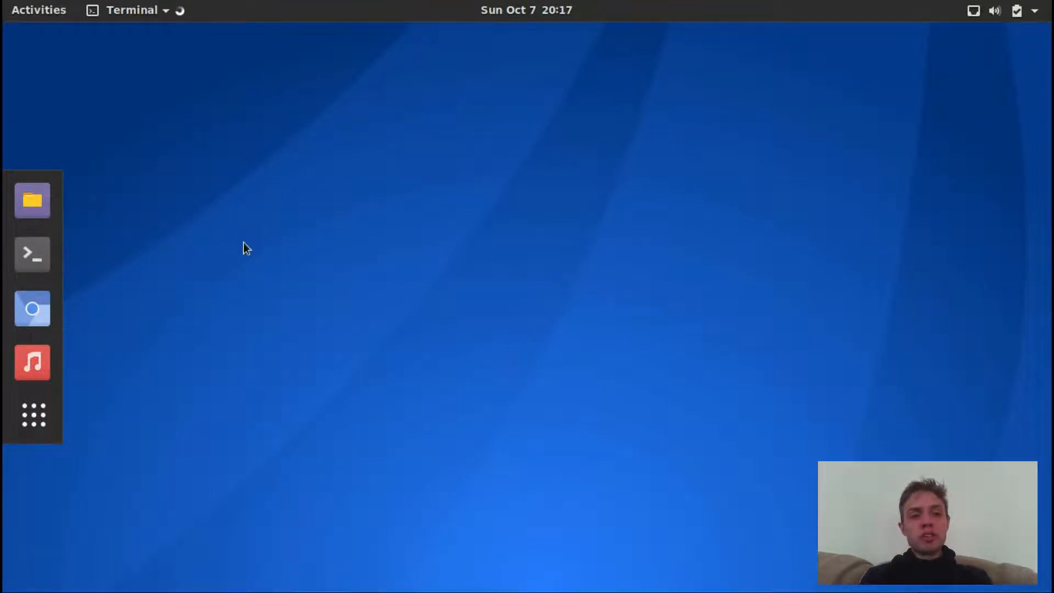
{"action": "left_click", "coordinate": [31, 255]}
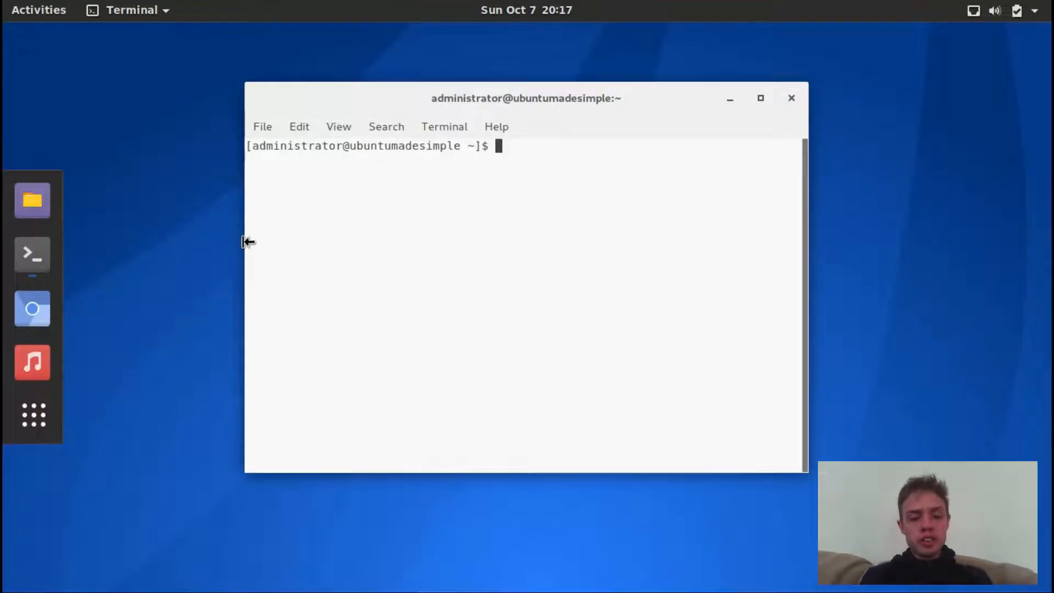
{"action": "type", "text": "una"}
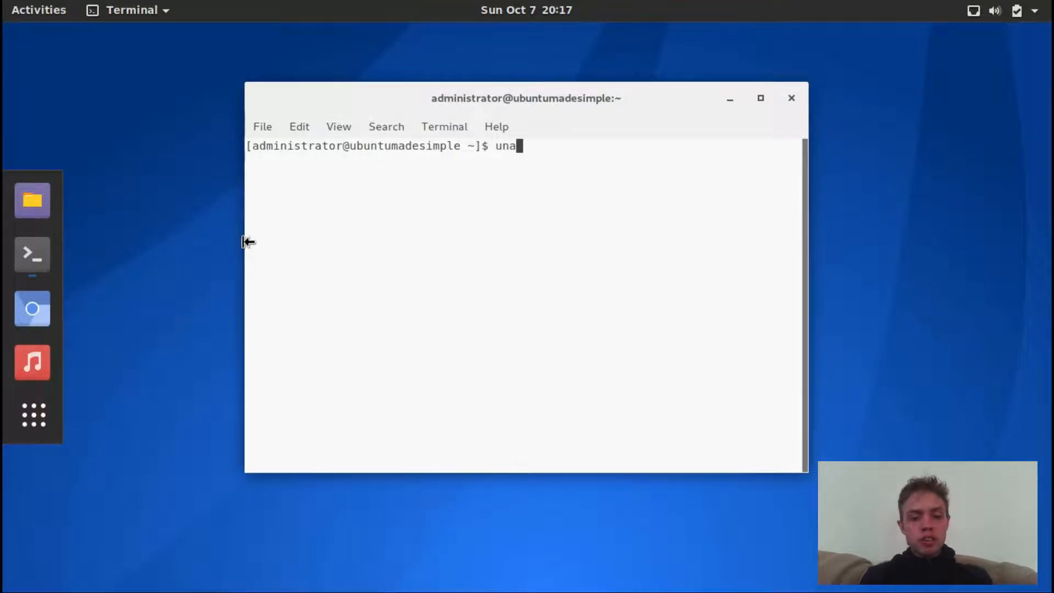
{"action": "type", "text": "me -r"}
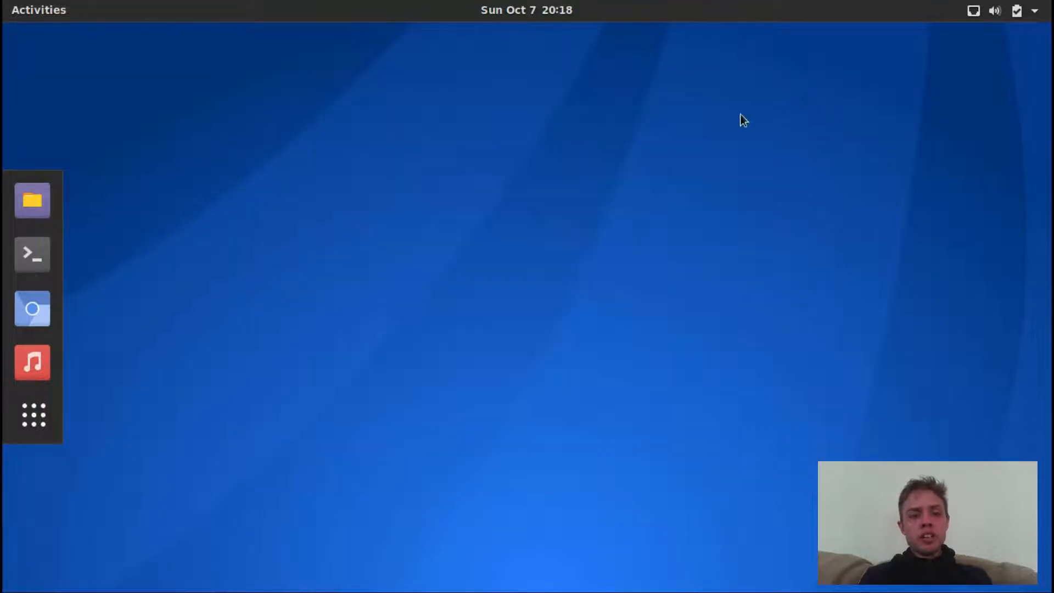
Start Settings from the desktop's right-click menu
{"action": "right_click", "coordinate": [529, 241]}
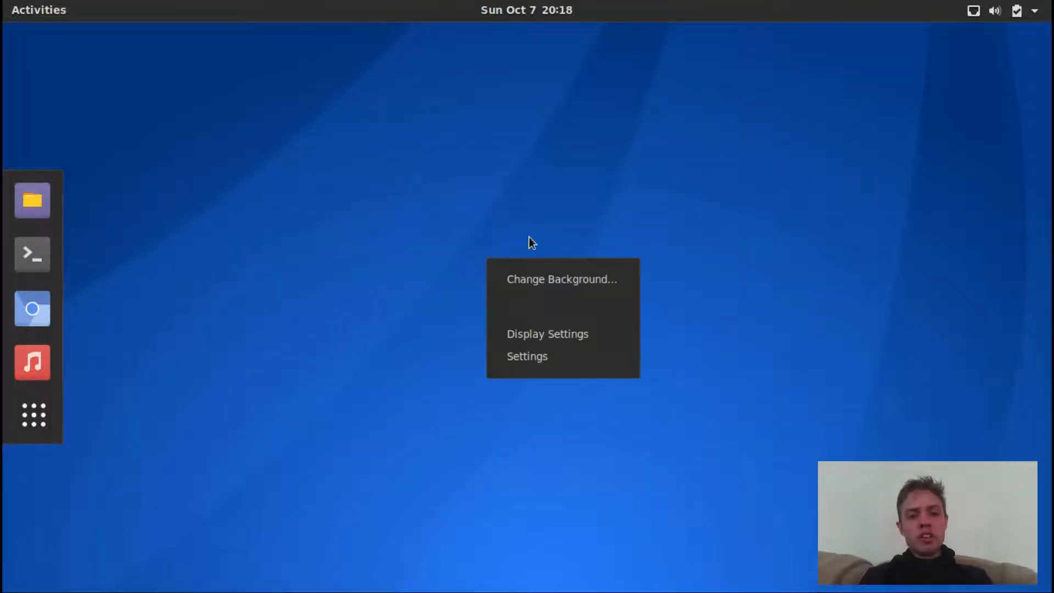
{"action": "mouse_move", "coordinate": [539, 287]}
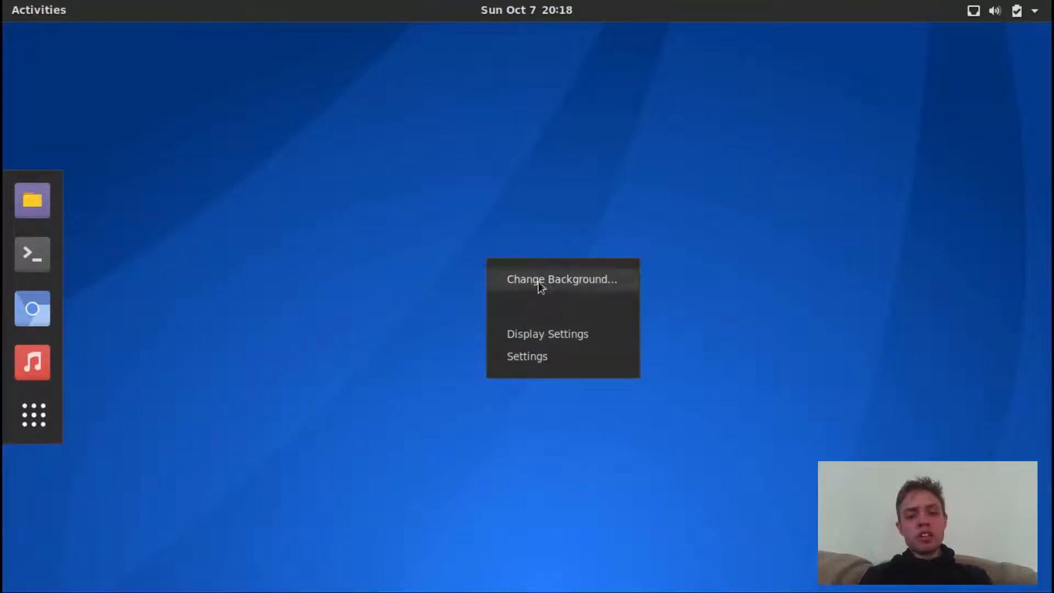
{"action": "mouse_move", "coordinate": [552, 307]}
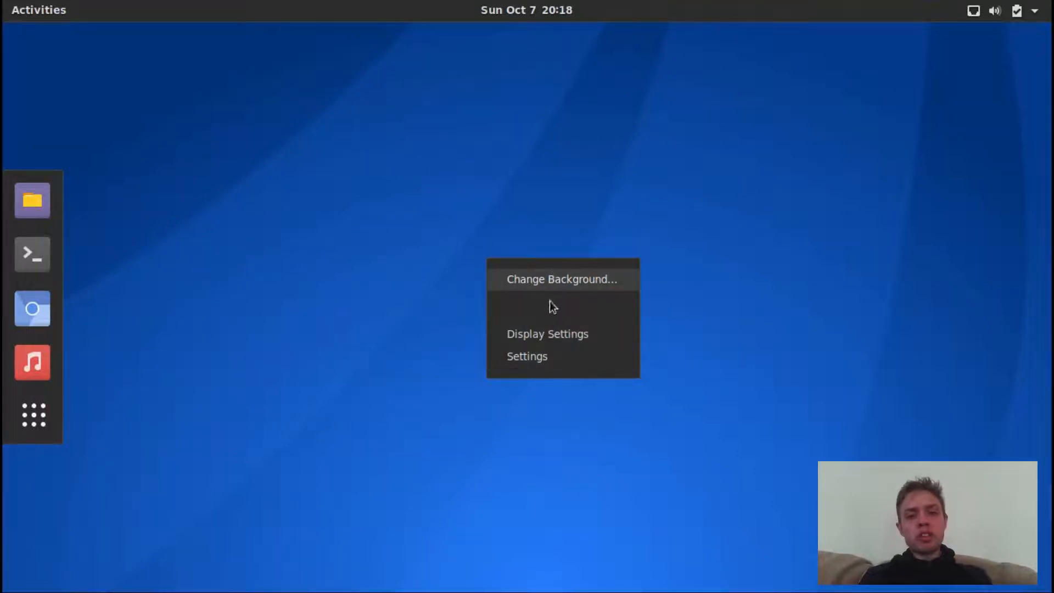
{"action": "mouse_move", "coordinate": [548, 358]}
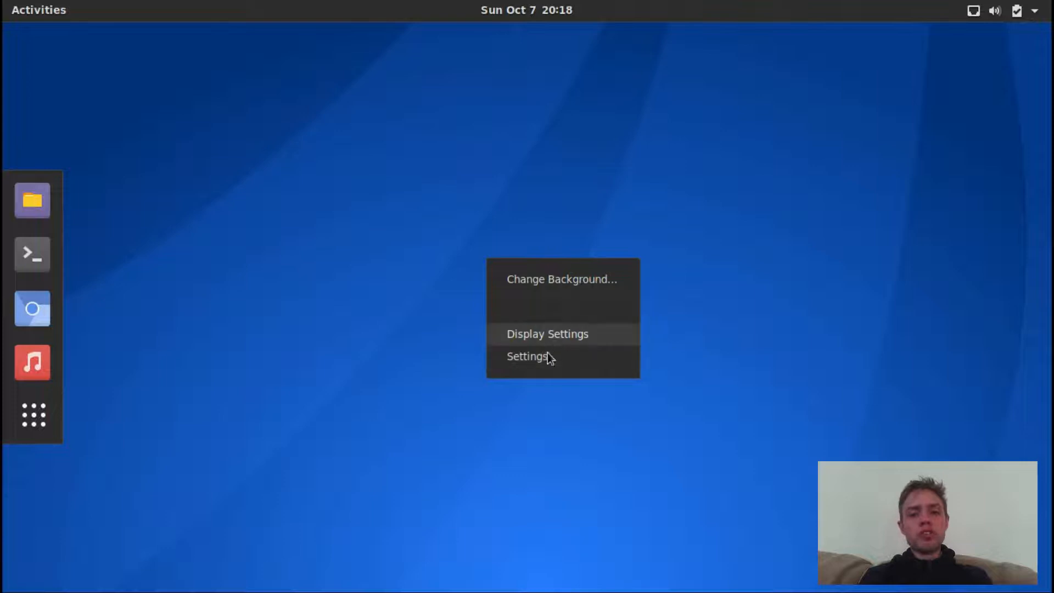
{"action": "left_click", "coordinate": [527, 356]}
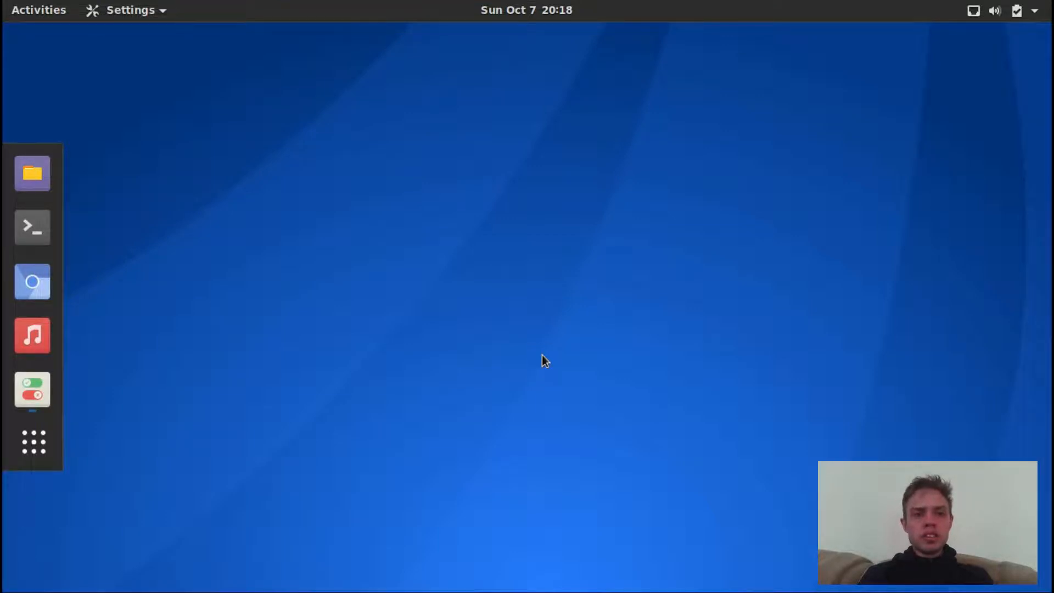
Review the About details (GNOME 3.30.1, 3.9 GiB memory), then close Settings
{"action": "left_click", "coordinate": [133, 10]}
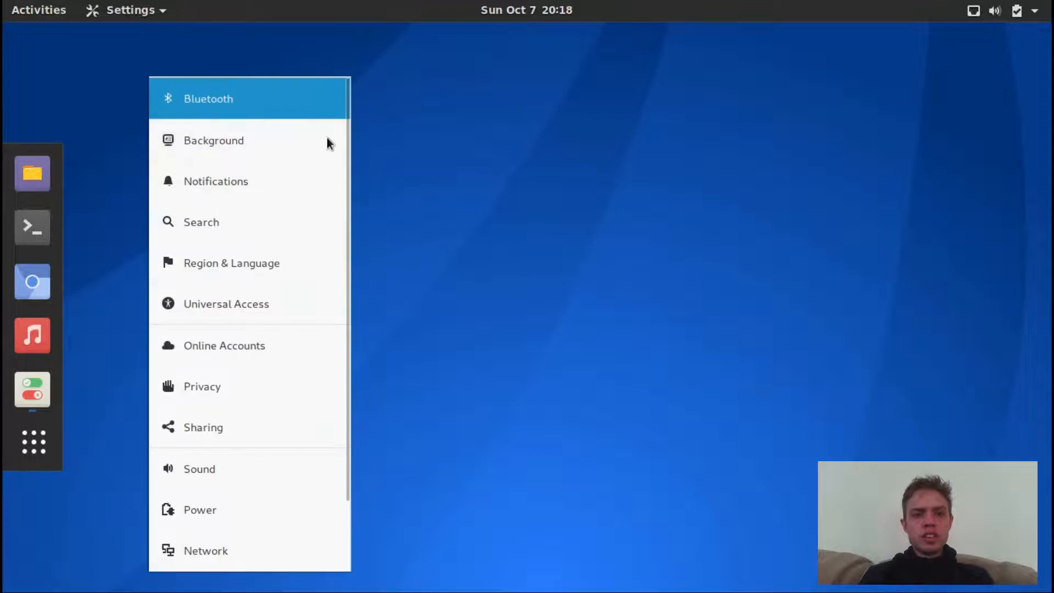
{"action": "mouse_move", "coordinate": [448, 146]}
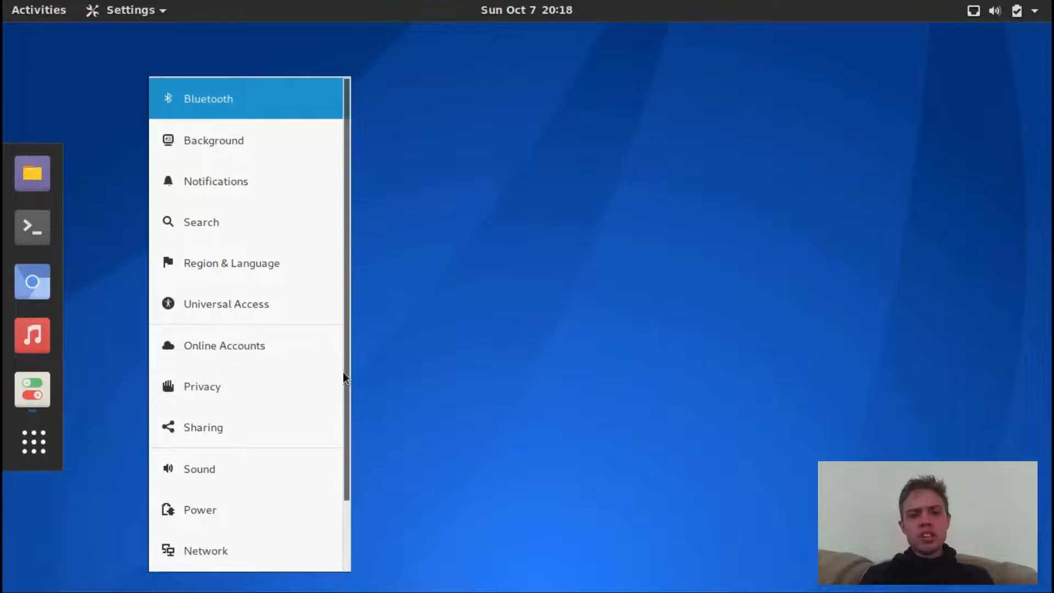
{"action": "left_click", "coordinate": [208, 98]}
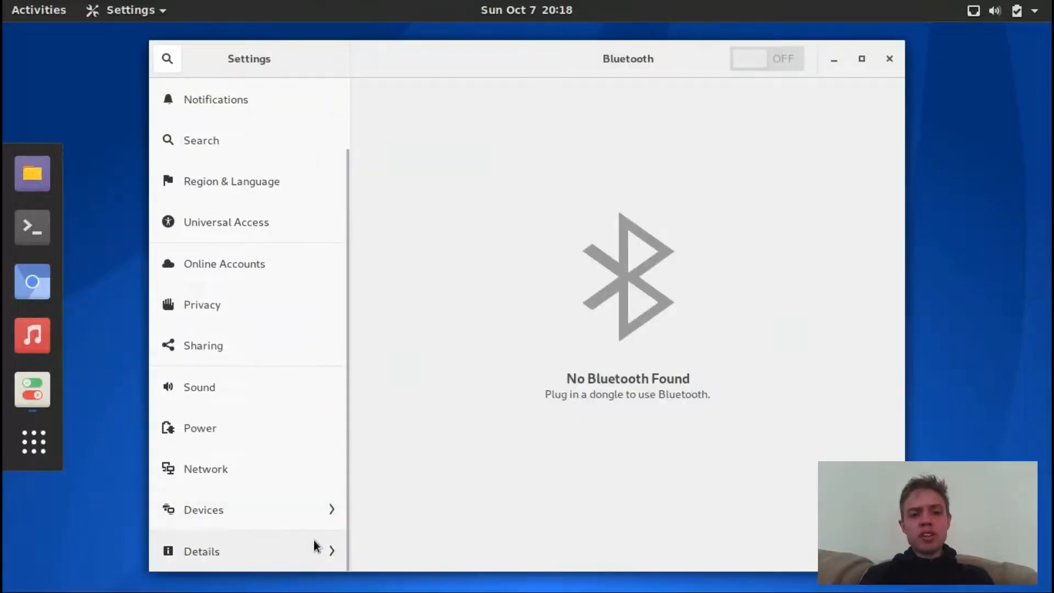
{"action": "mouse_move", "coordinate": [329, 555]}
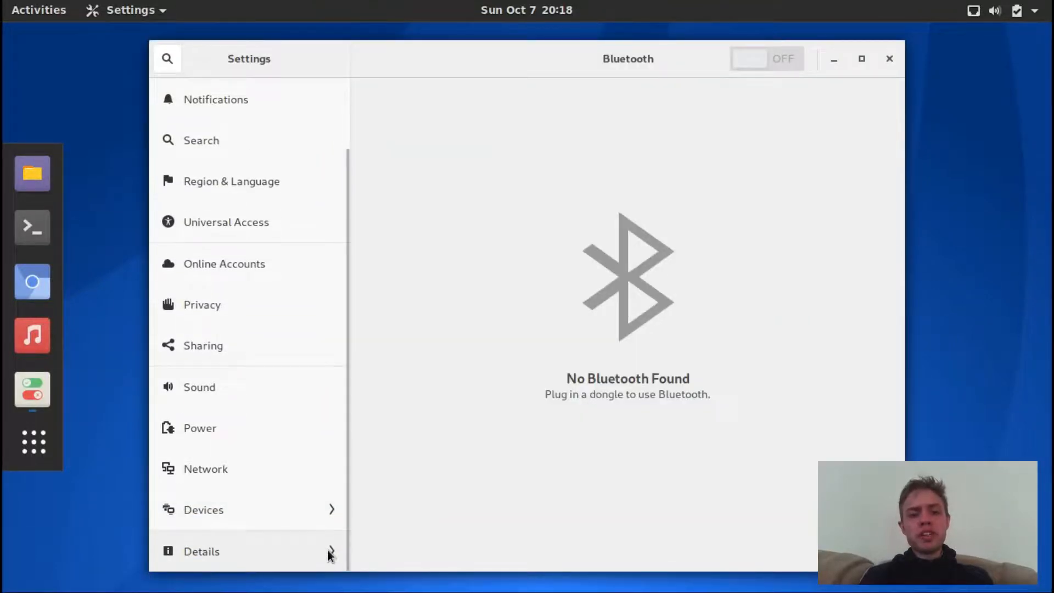
{"action": "left_click", "coordinate": [202, 551]}
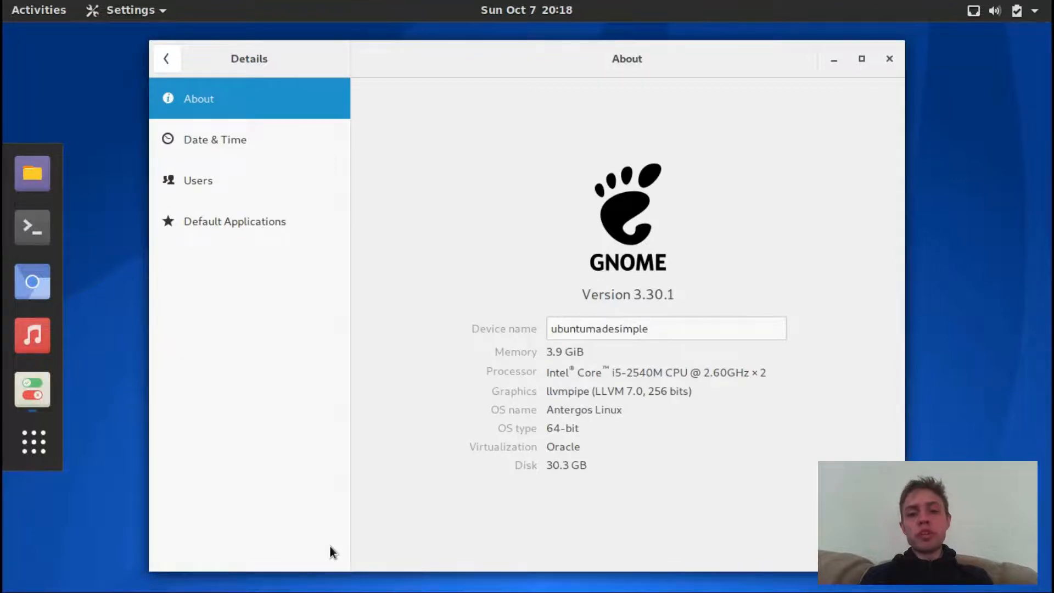
{"action": "mouse_move", "coordinate": [294, 229]}
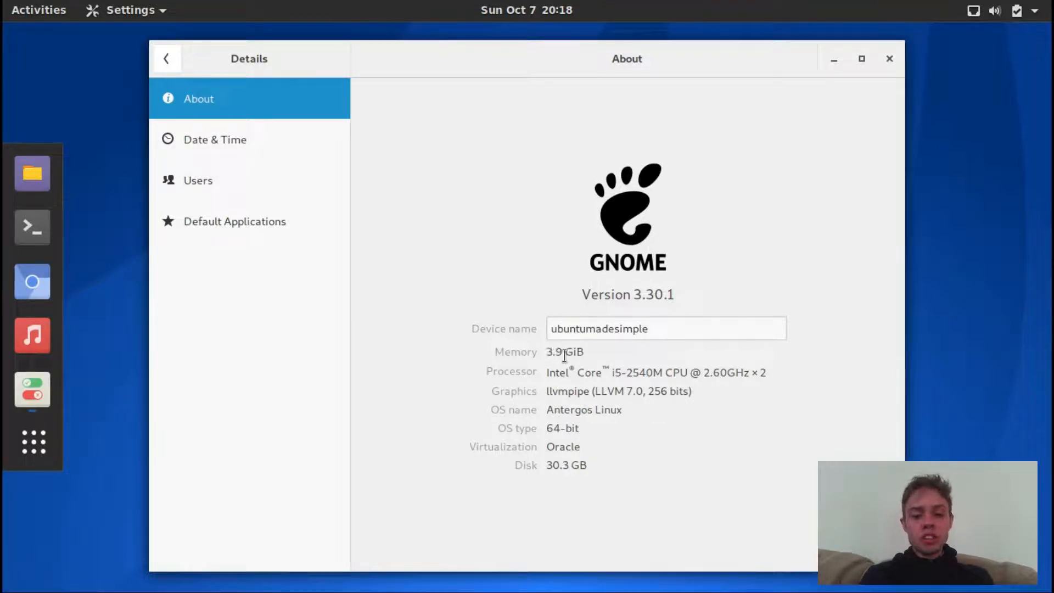
{"action": "mouse_move", "coordinate": [575, 410]}
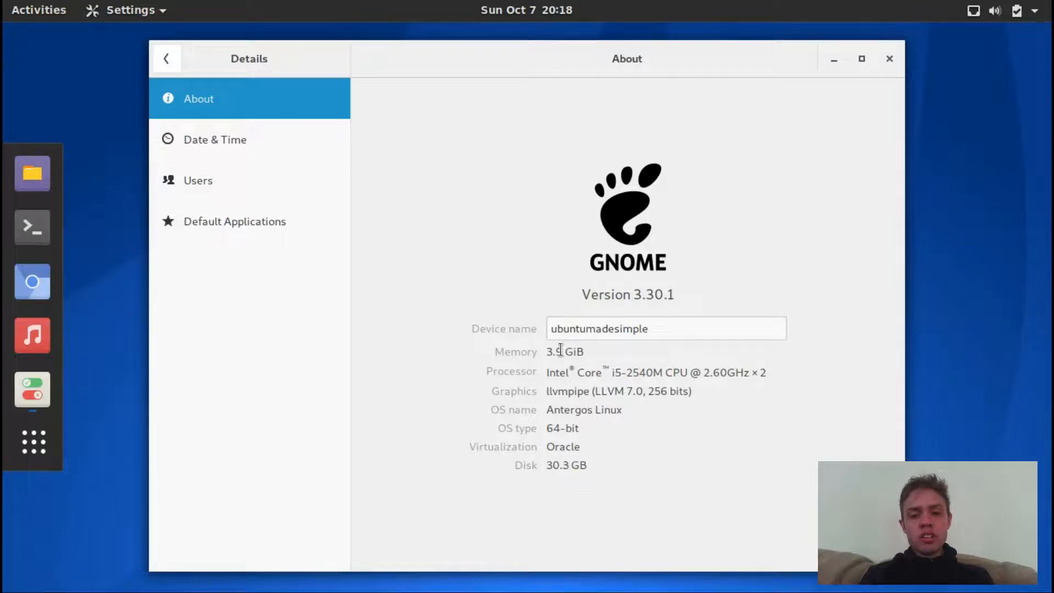
{"action": "mouse_move", "coordinate": [650, 311]}
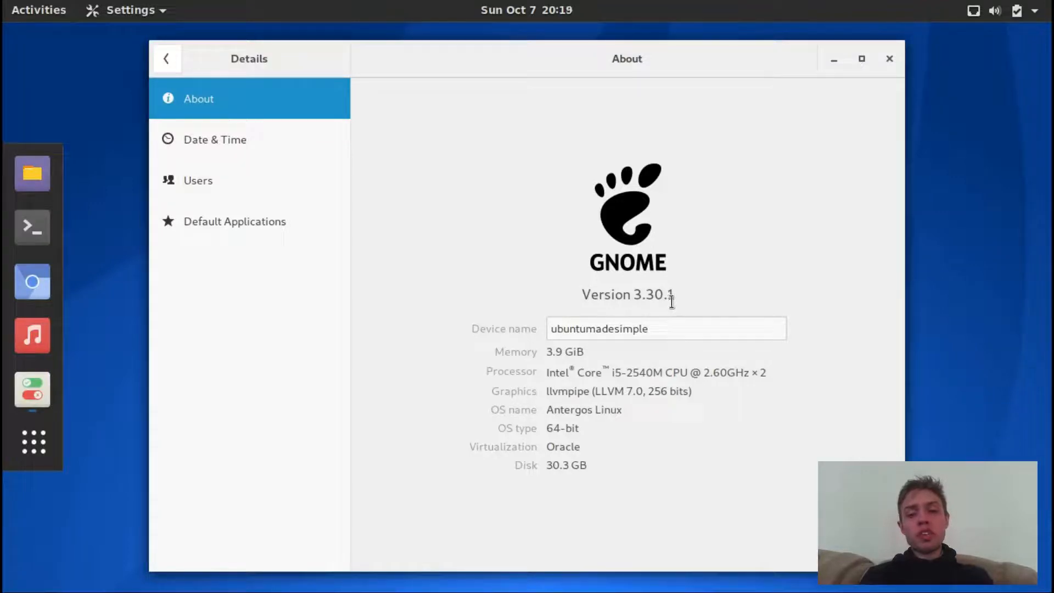
{"action": "mouse_move", "coordinate": [673, 308]}
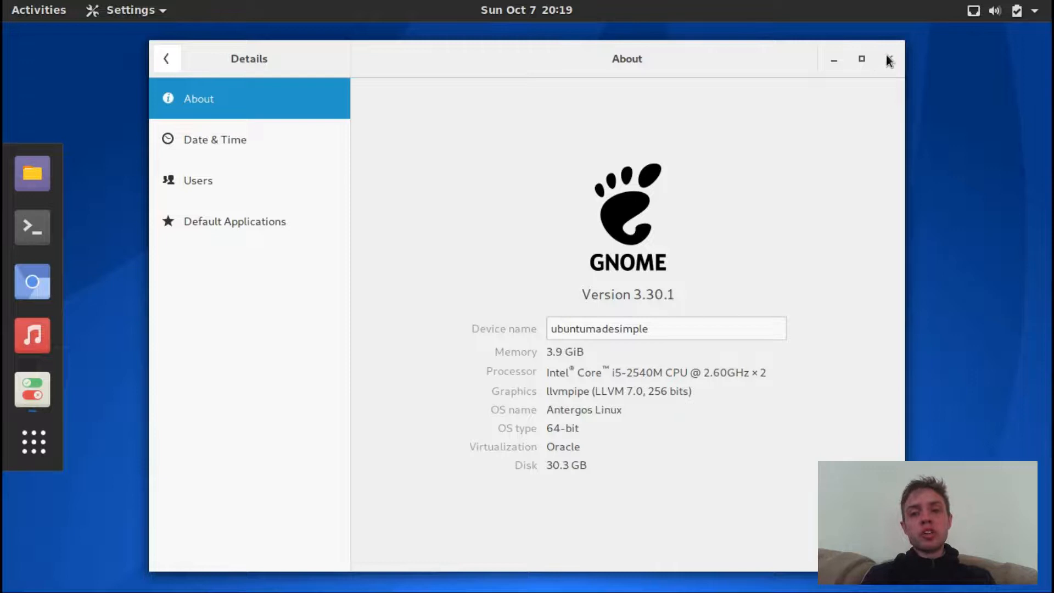
{"action": "left_click", "coordinate": [887, 59]}
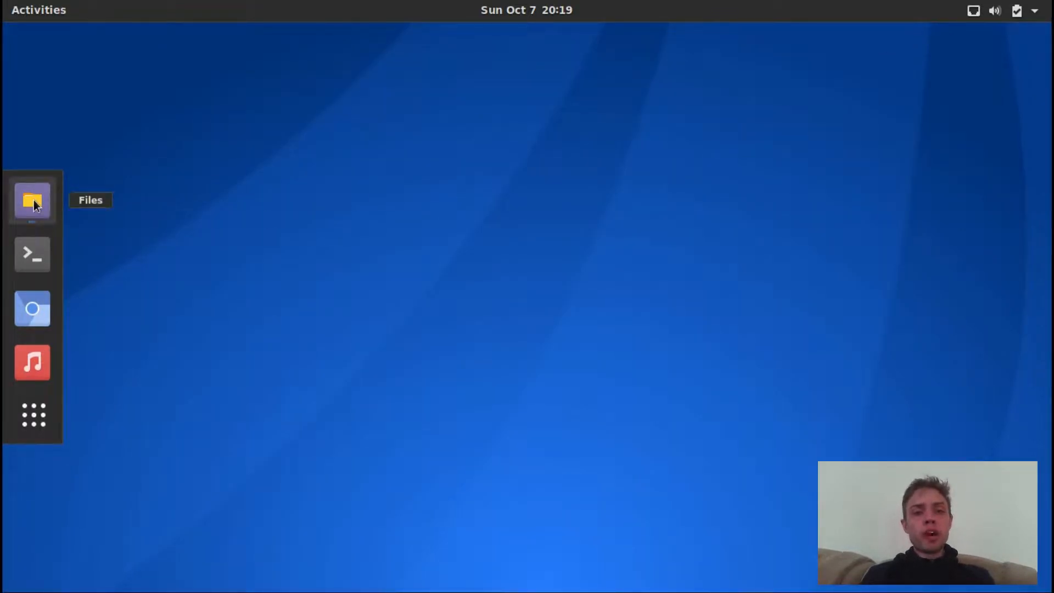
Open Files and try its main menu, list view and search buttons
{"action": "left_click", "coordinate": [32, 200]}
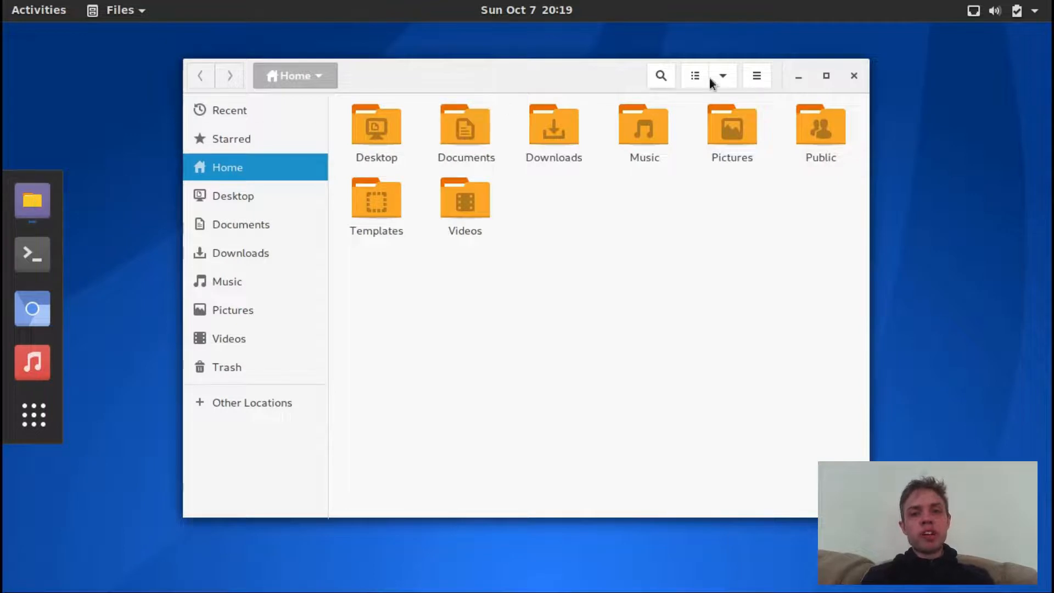
{"action": "mouse_move", "coordinate": [776, 87]}
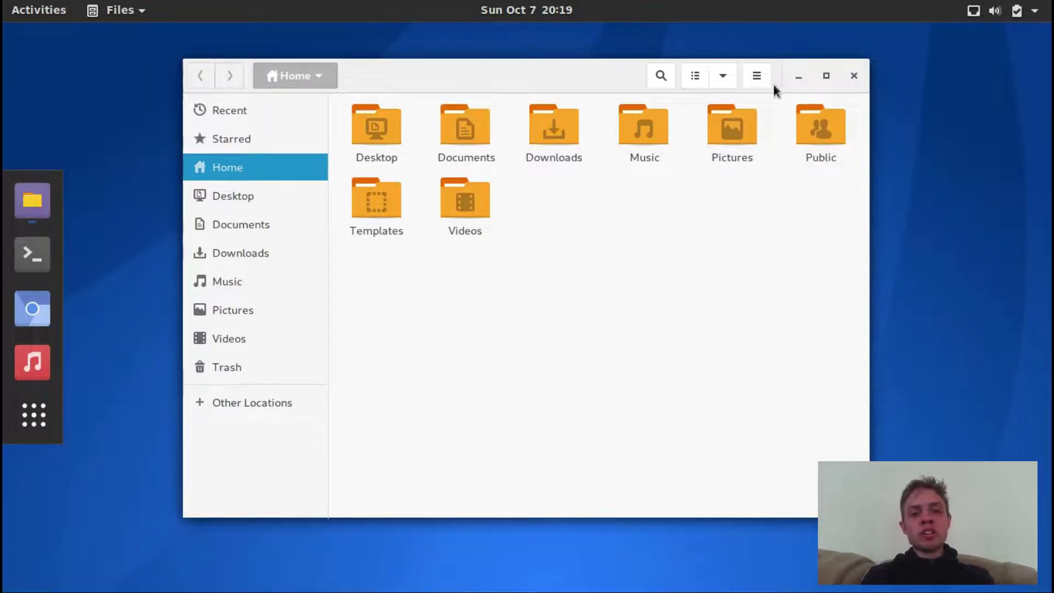
{"action": "left_click", "coordinate": [756, 75]}
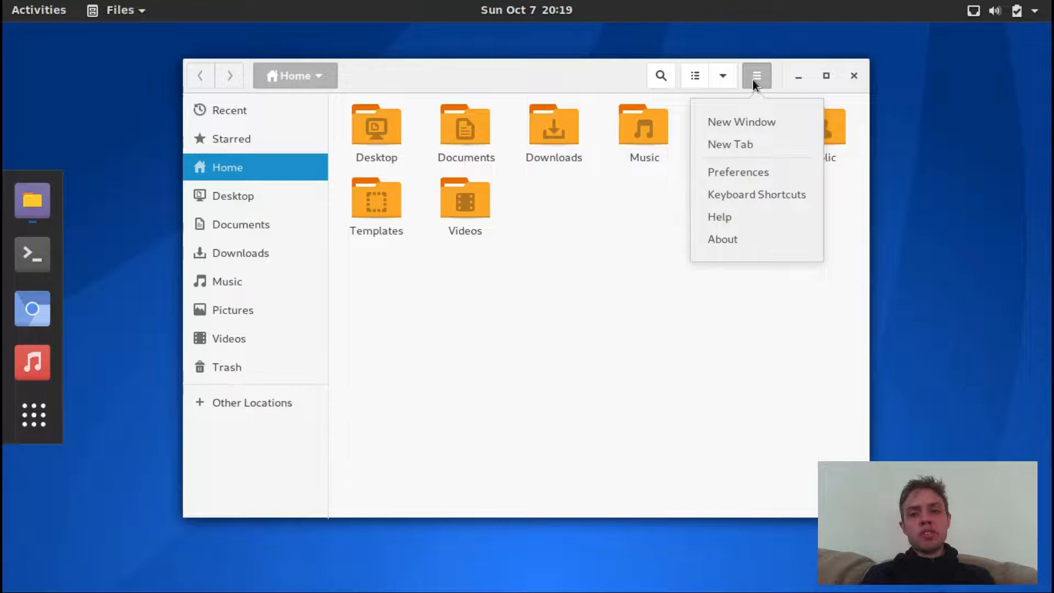
{"action": "left_click", "coordinate": [723, 75]}
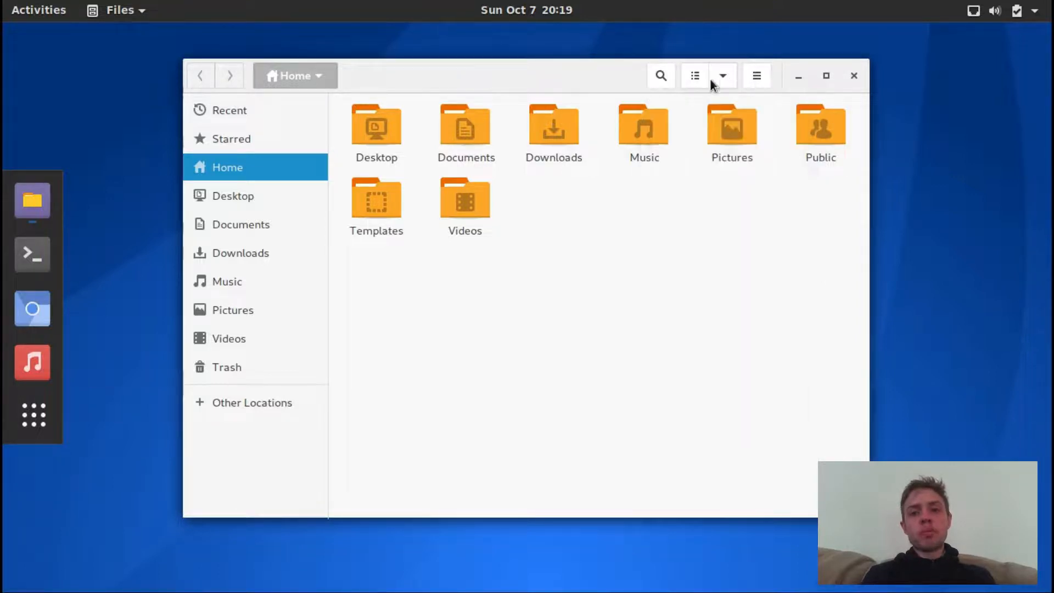
{"action": "left_click", "coordinate": [694, 75]}
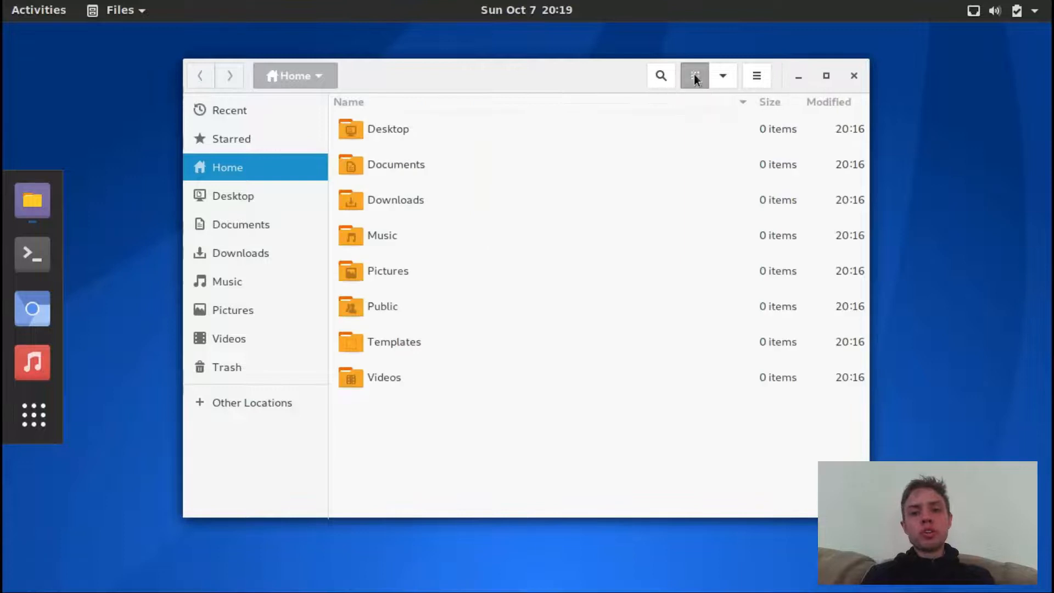
{"action": "left_click", "coordinate": [661, 76]}
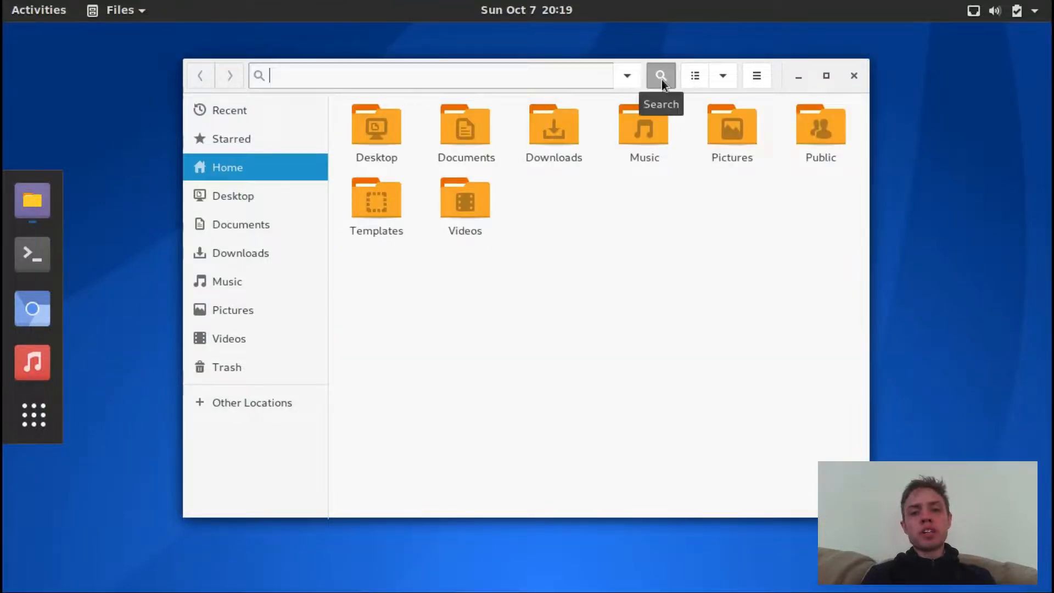
{"action": "left_click", "coordinate": [661, 76]}
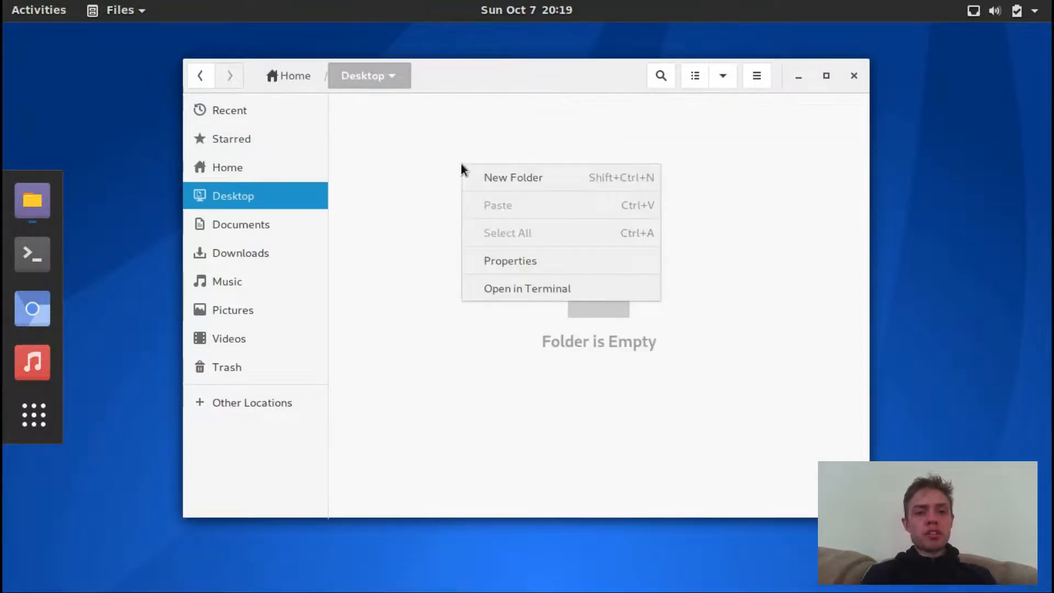
Create a folder named 'new' on the Desktop
{"action": "left_click", "coordinate": [512, 177]}
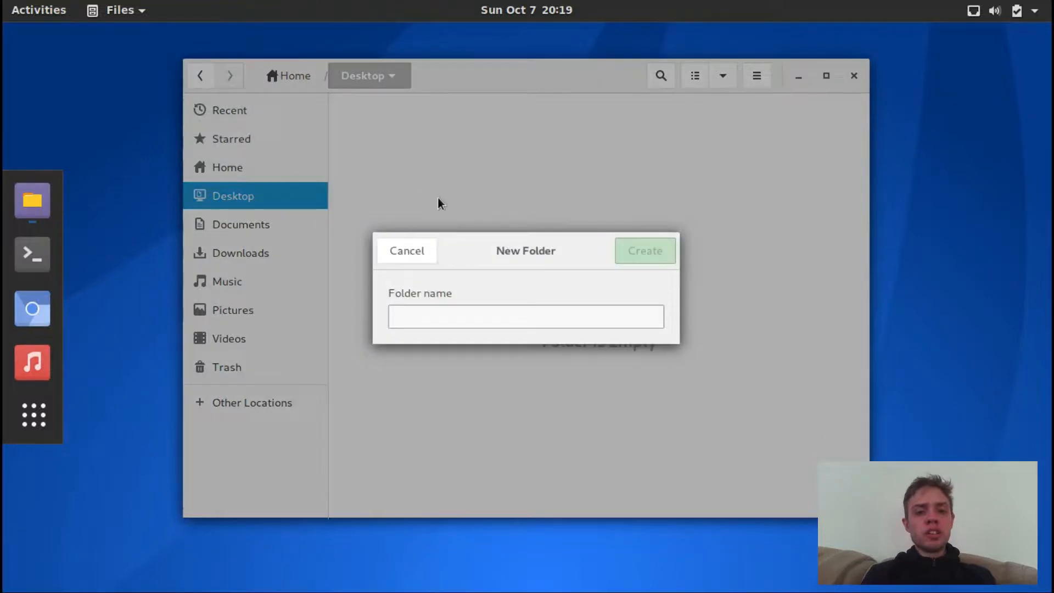
{"action": "type", "text": "new"}
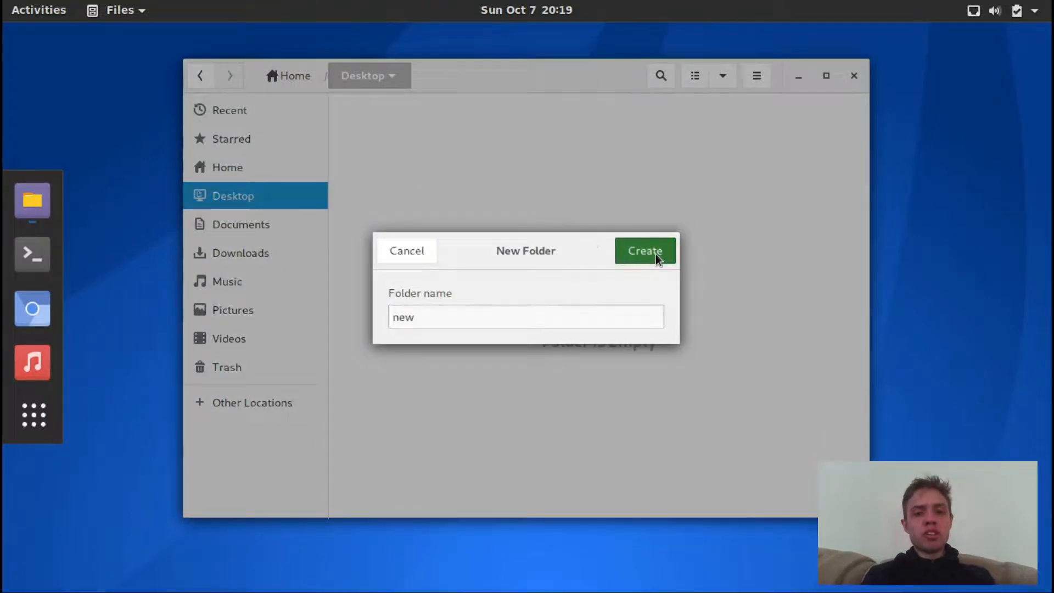
{"action": "left_click", "coordinate": [645, 251]}
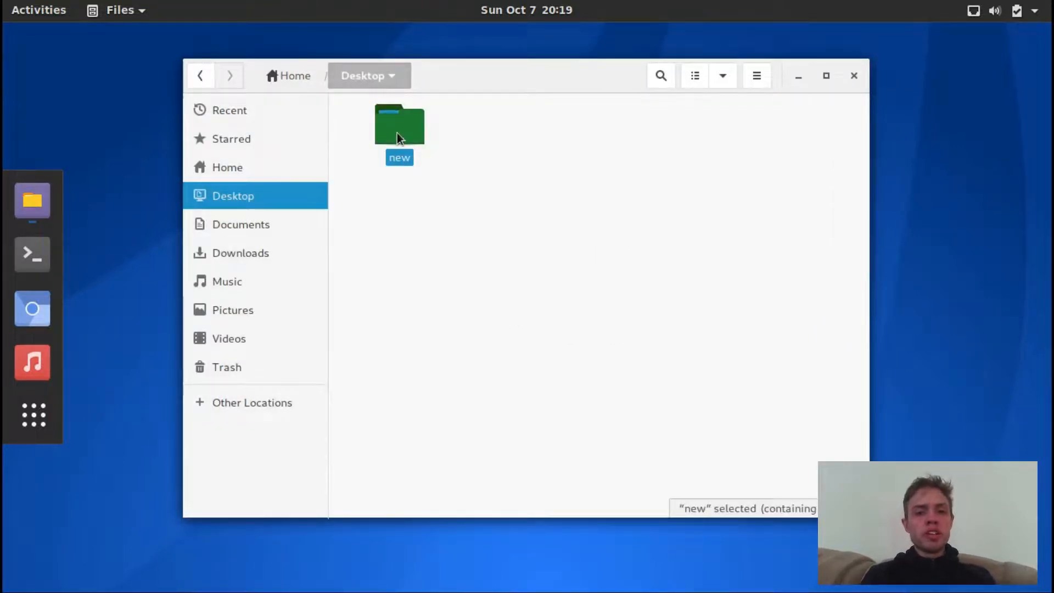
Star the 'new' folder and view it in the Starred list
{"action": "right_click", "coordinate": [399, 125]}
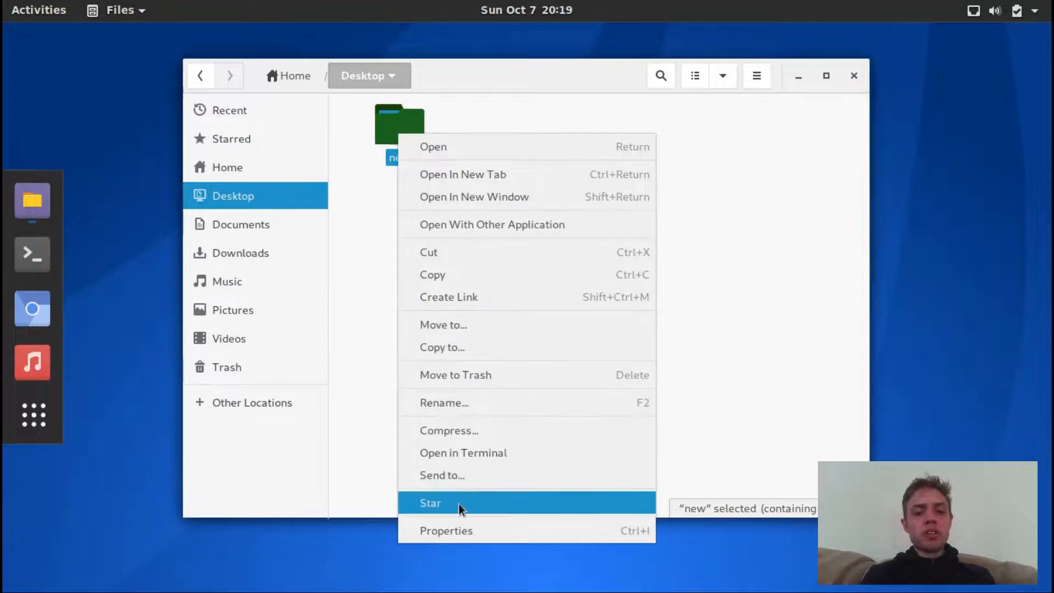
{"action": "left_click", "coordinate": [451, 503]}
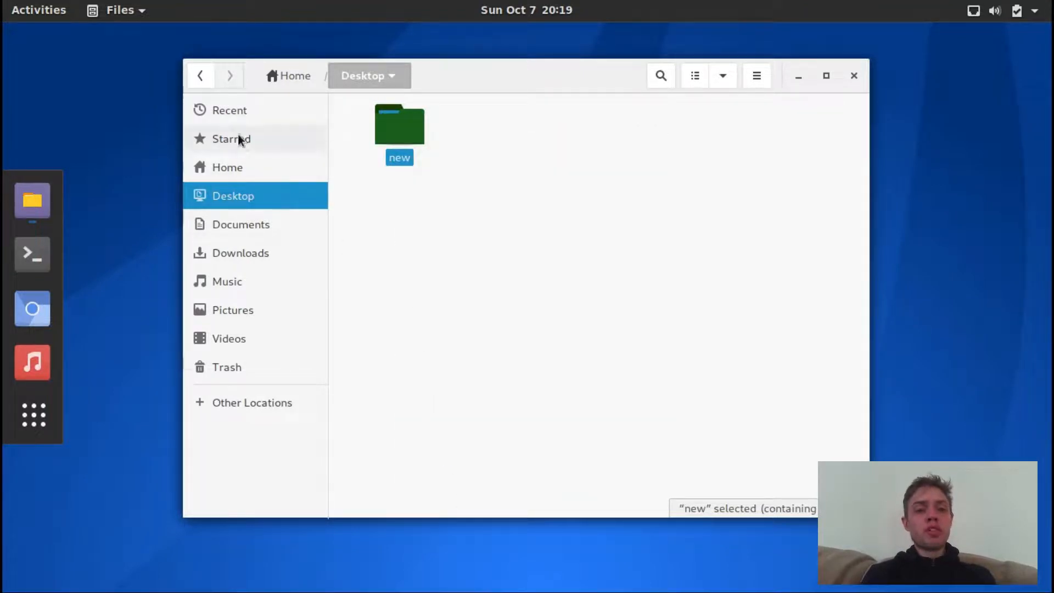
{"action": "left_click", "coordinate": [231, 138]}
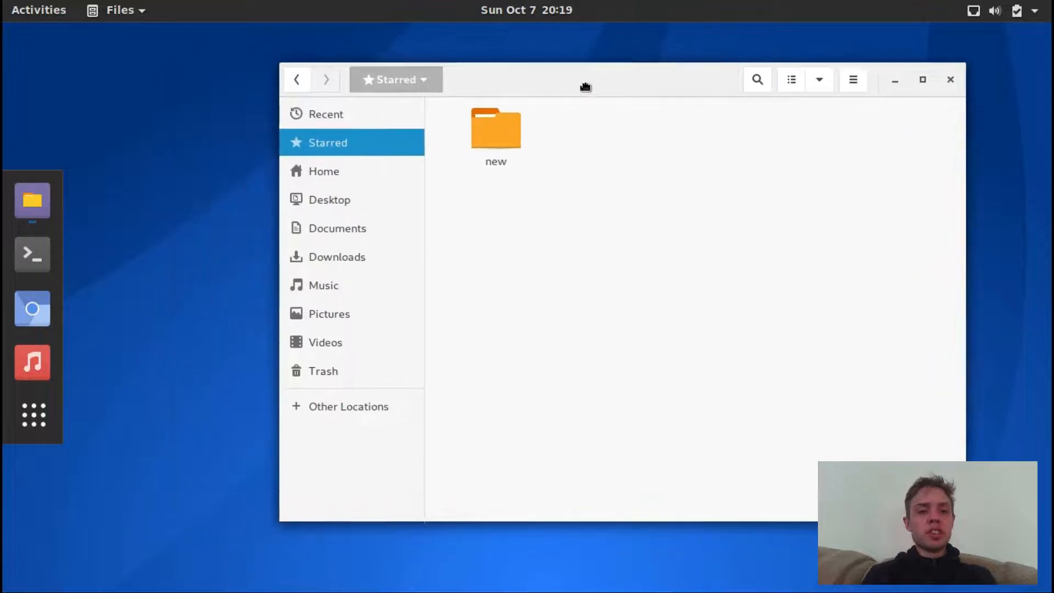
{"action": "left_click_drag", "start_coordinate": [586, 87], "coordinate": [763, 120]}
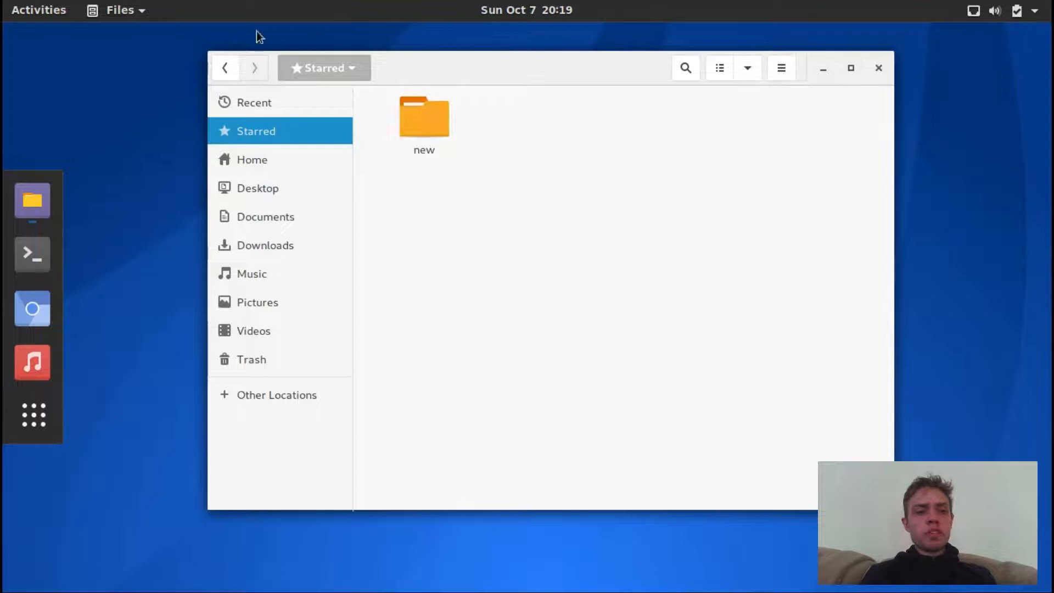
{"action": "mouse_move", "coordinate": [302, 411]}
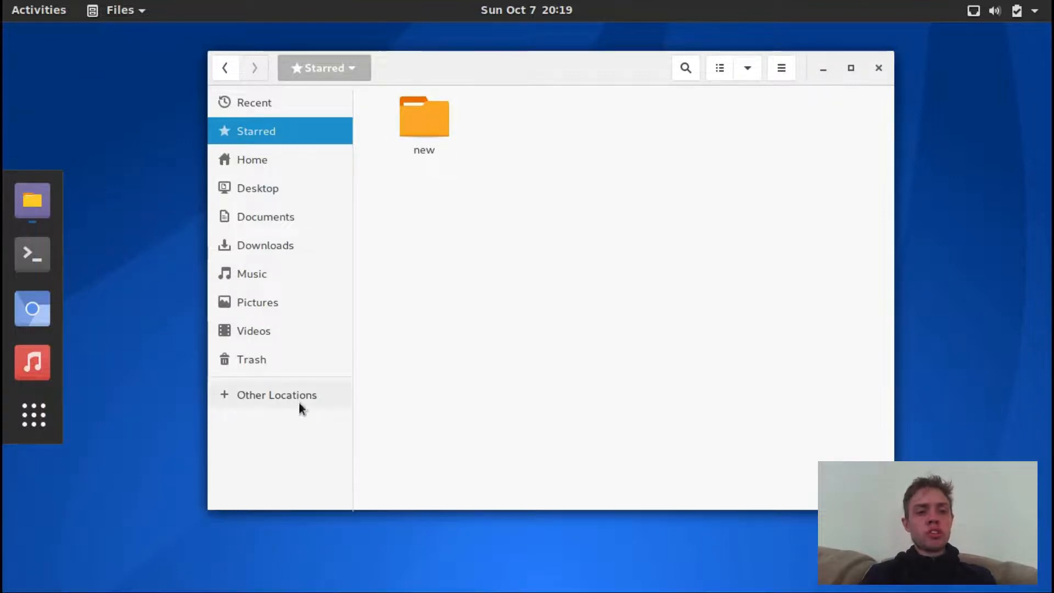
Browse Other Locations into Computer to list root folders like bin, boot, home, usr
{"action": "left_click", "coordinate": [277, 395]}
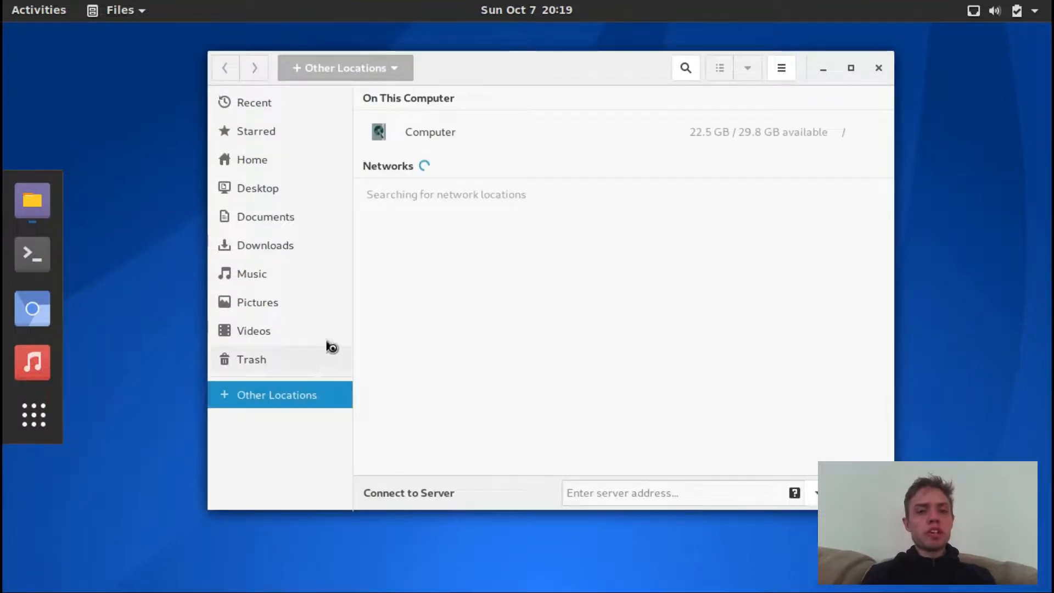
{"action": "mouse_move", "coordinate": [352, 280]}
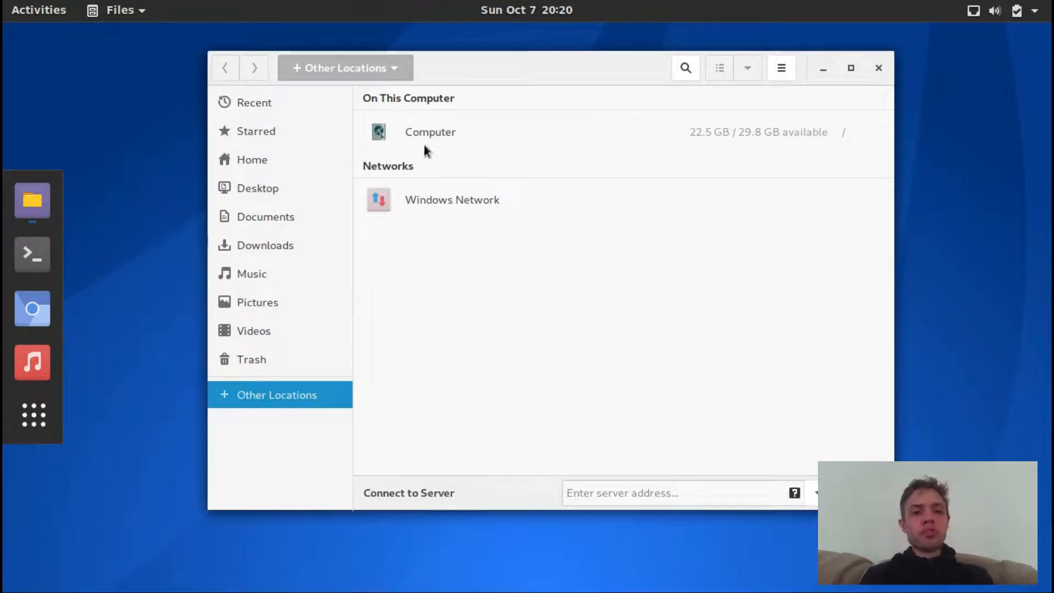
{"action": "double_click", "coordinate": [429, 132]}
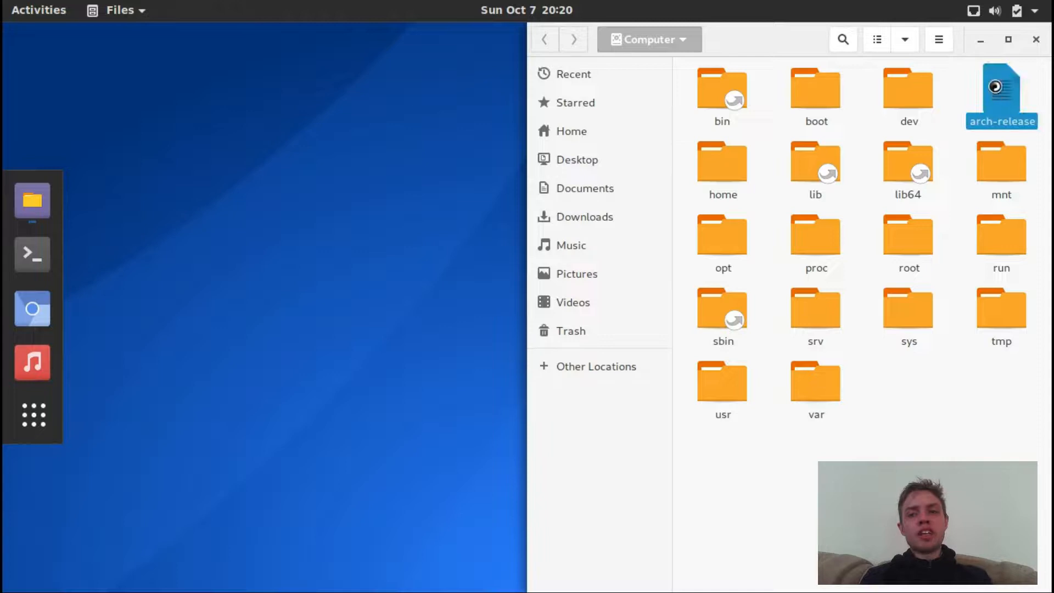
Open the etc folder and return the window to a smaller floating size
{"action": "double_click", "coordinate": [1001, 88]}
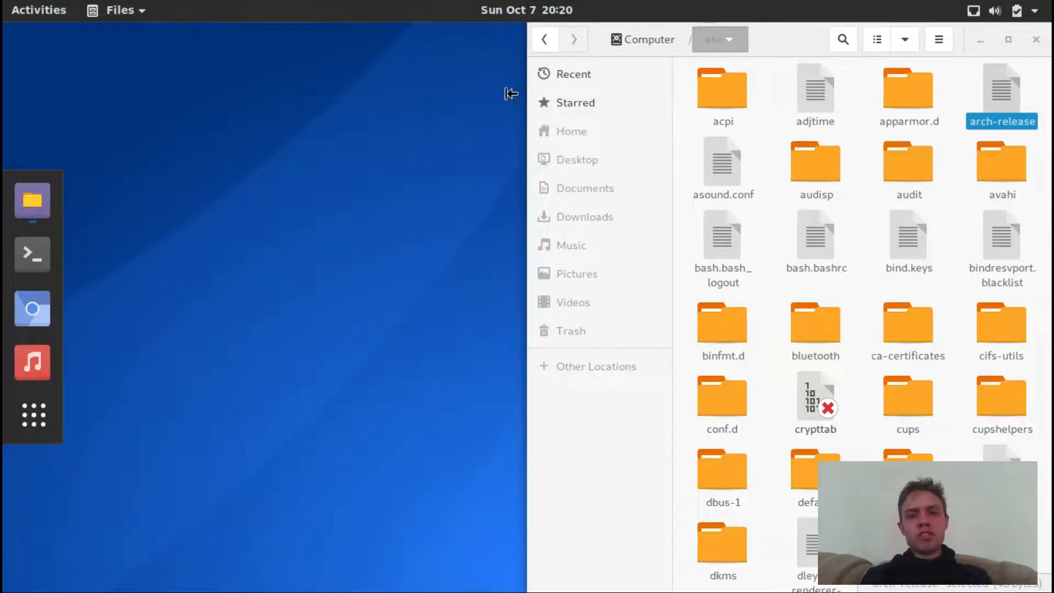
{"action": "mouse_move", "coordinate": [288, 101]}
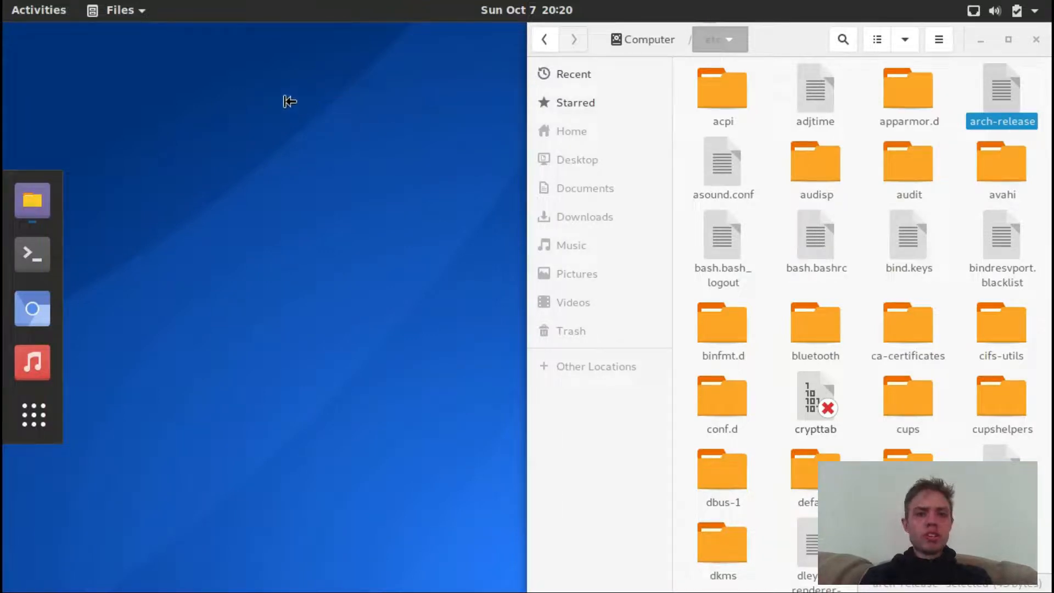
{"action": "mouse_move", "coordinate": [351, 37]}
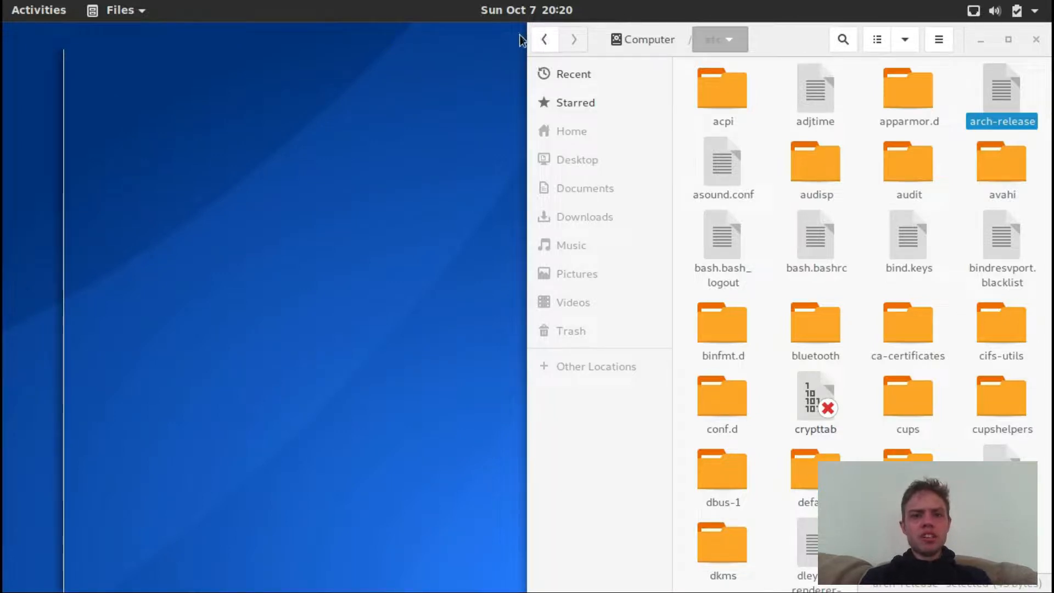
{"action": "mouse_move", "coordinate": [727, 84]}
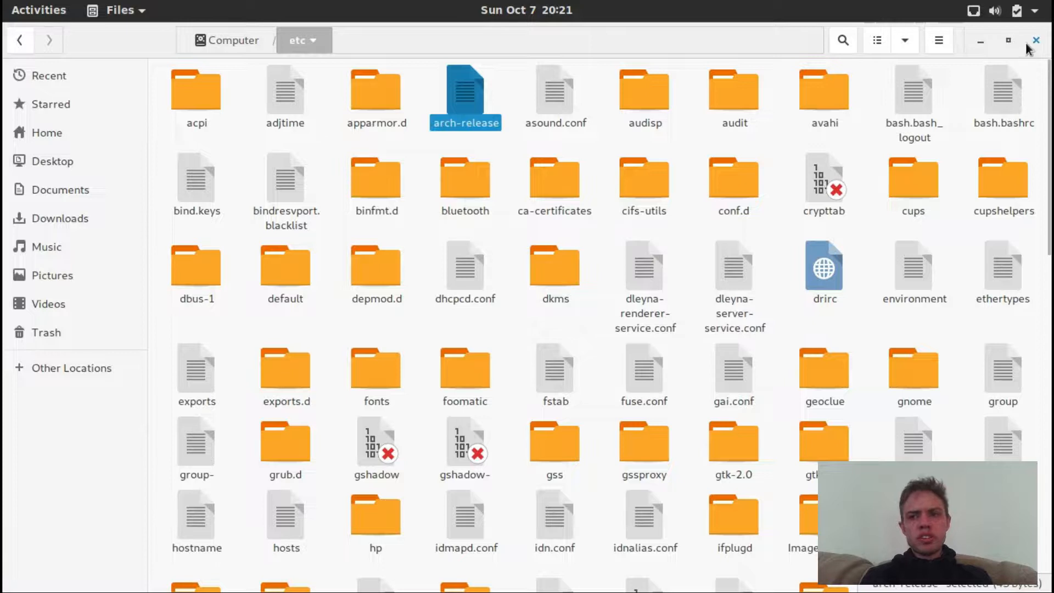
{"action": "left_click", "coordinate": [1006, 40]}
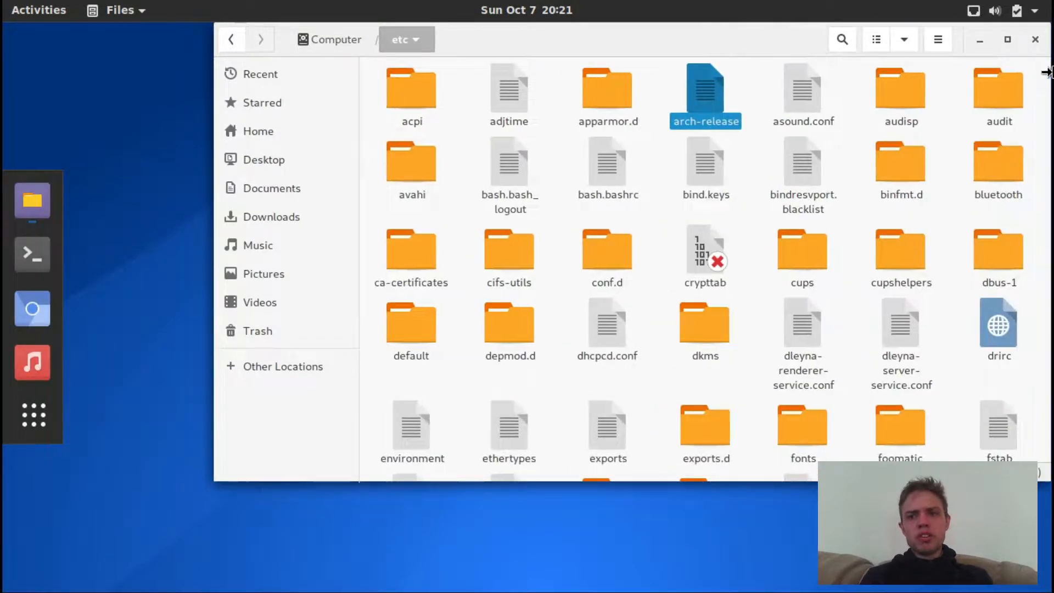
{"action": "mouse_move", "coordinate": [207, 475]}
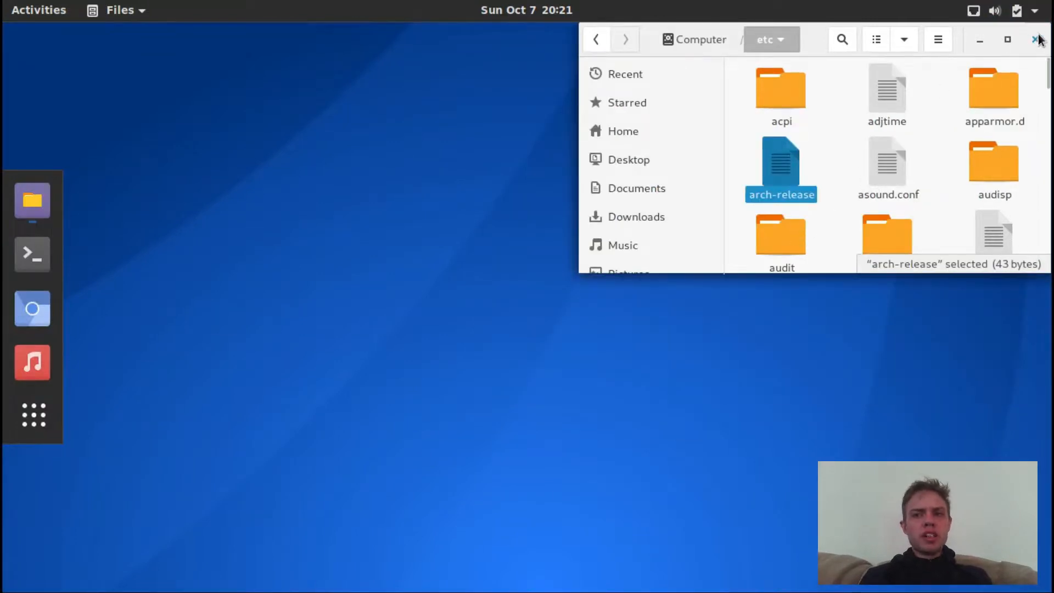
Close Files, launch Htop from the applications overview, and tile it right
{"action": "left_click", "coordinate": [1035, 39]}
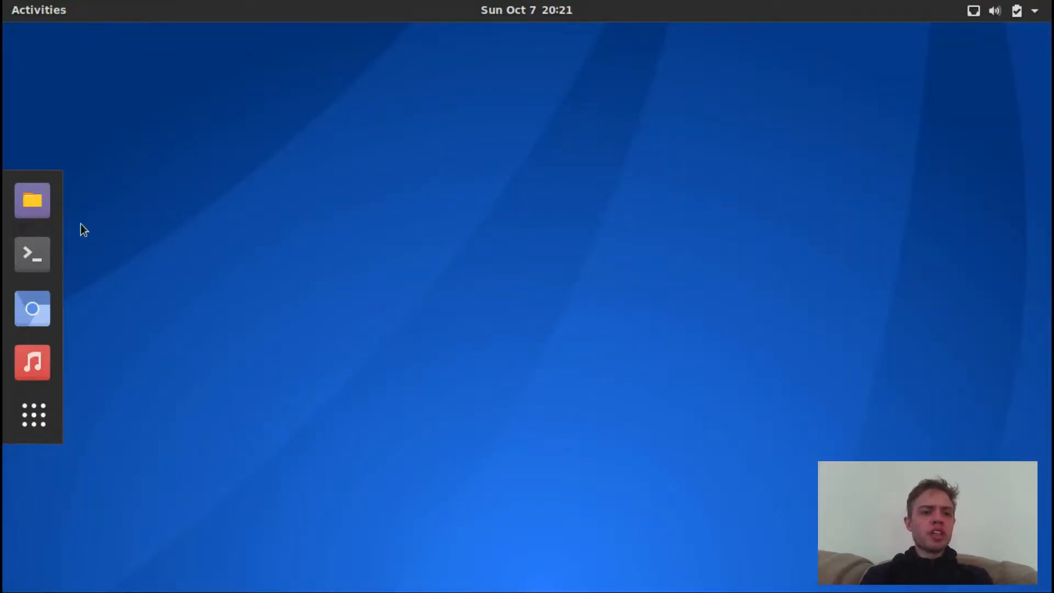
{"action": "mouse_move", "coordinate": [31, 415]}
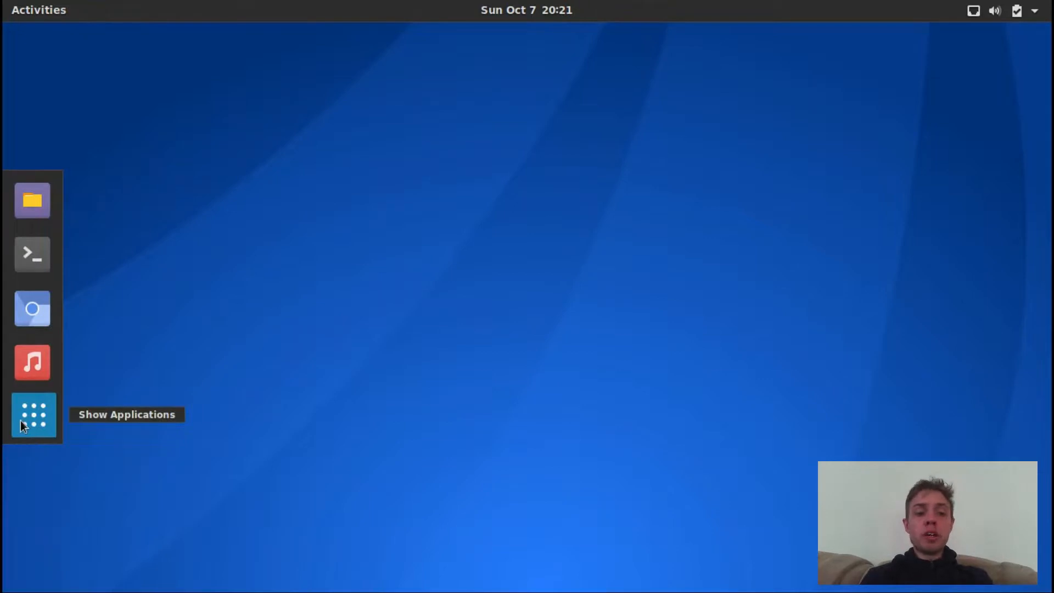
{"action": "left_click", "coordinate": [32, 416]}
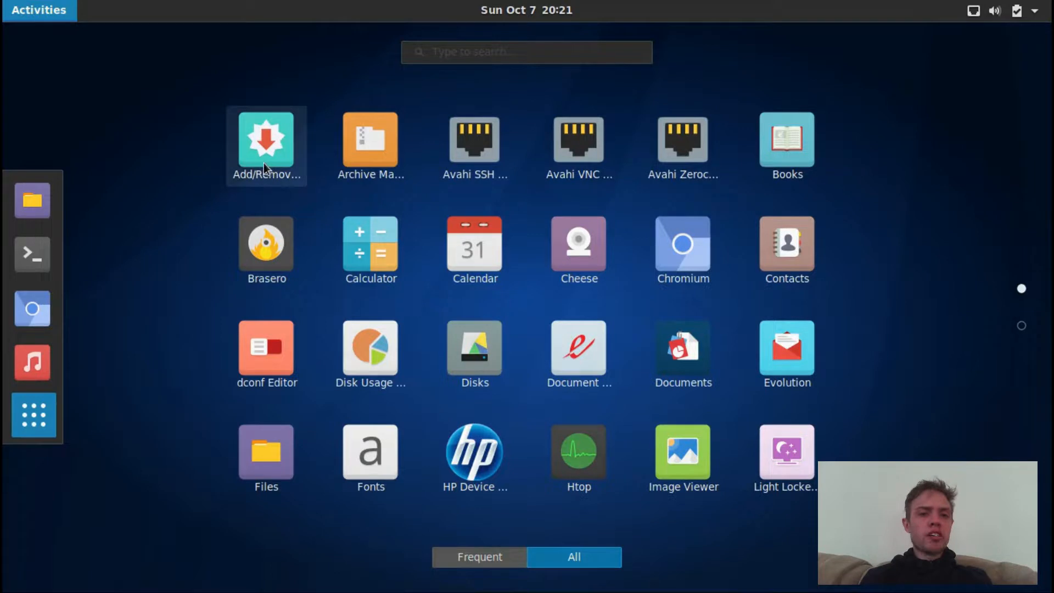
{"action": "mouse_move", "coordinate": [290, 140]}
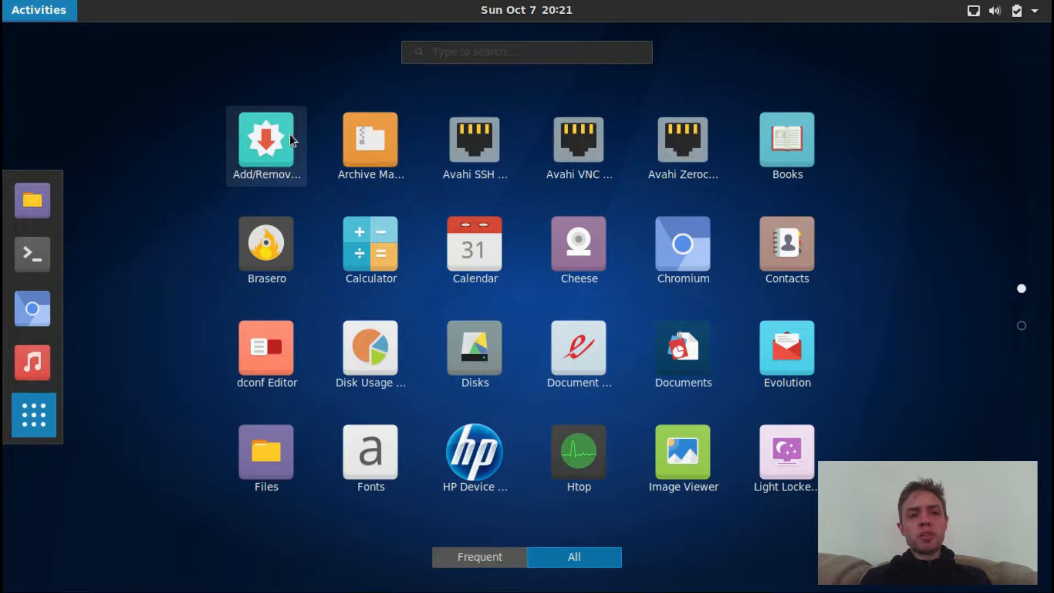
{"action": "mouse_move", "coordinate": [801, 255]}
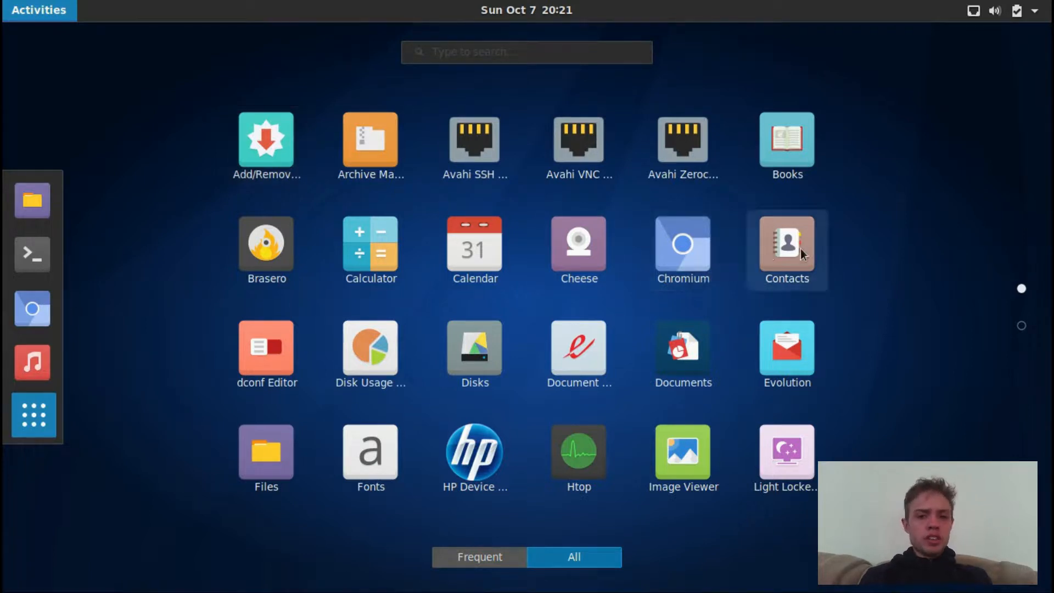
{"action": "mouse_move", "coordinate": [971, 338]}
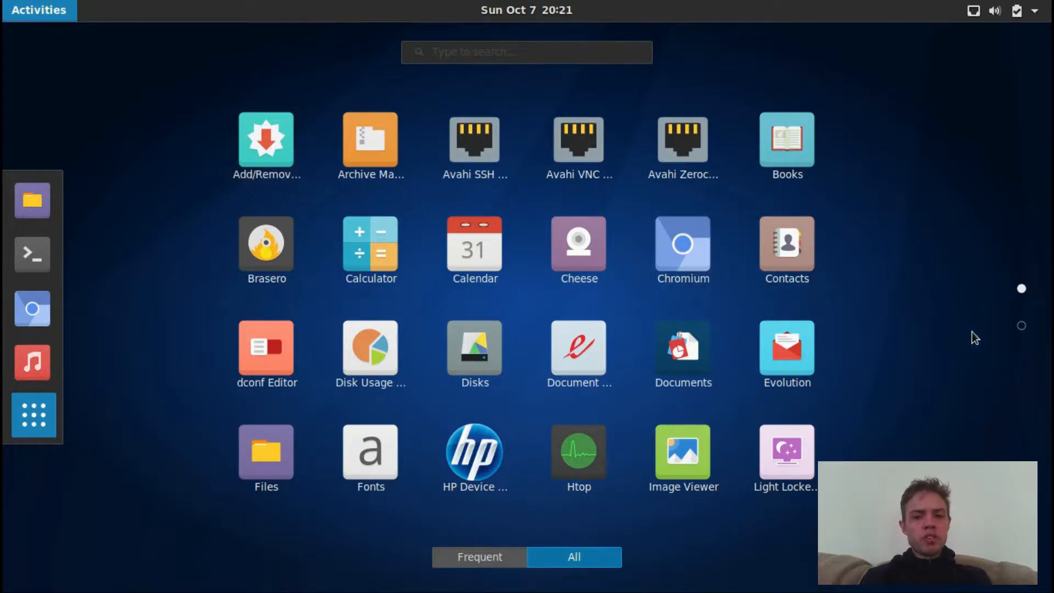
{"action": "mouse_move", "coordinate": [998, 340]}
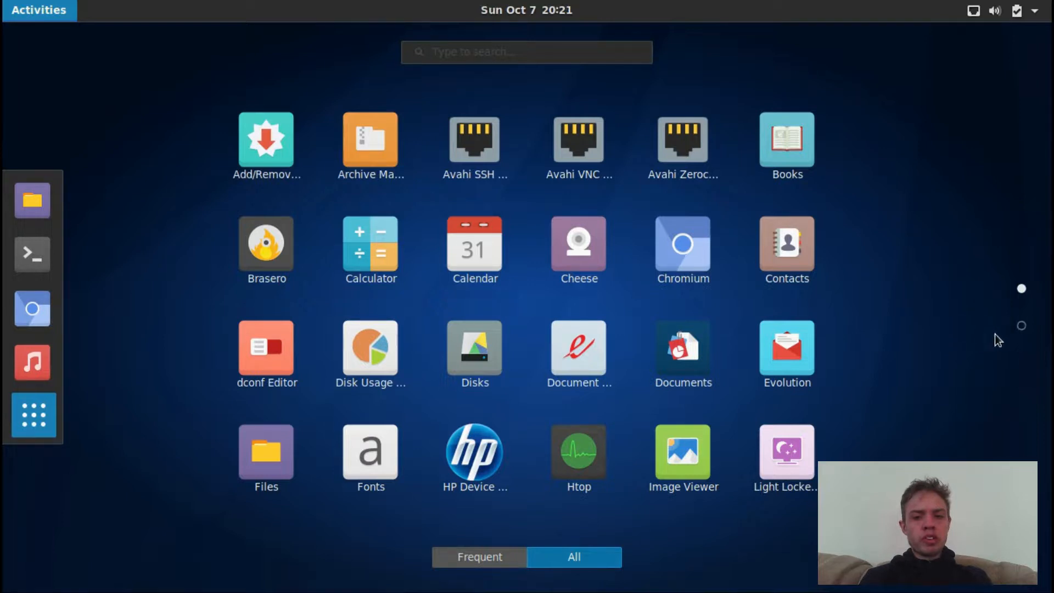
{"action": "mouse_move", "coordinate": [584, 468]}
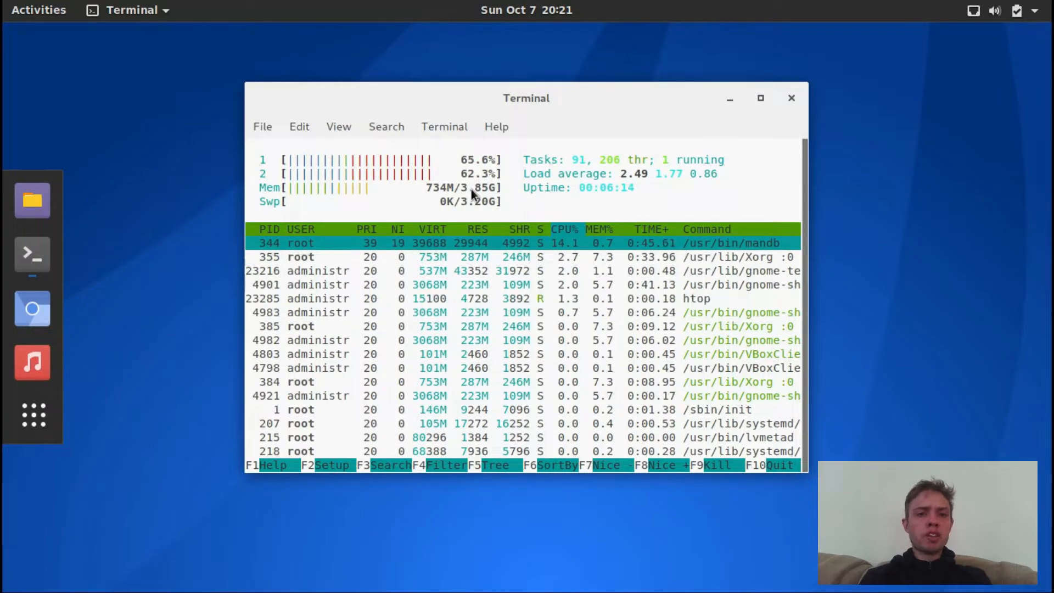
{"action": "left_click_drag", "start_coordinate": [526, 97], "coordinate": [766, 111]}
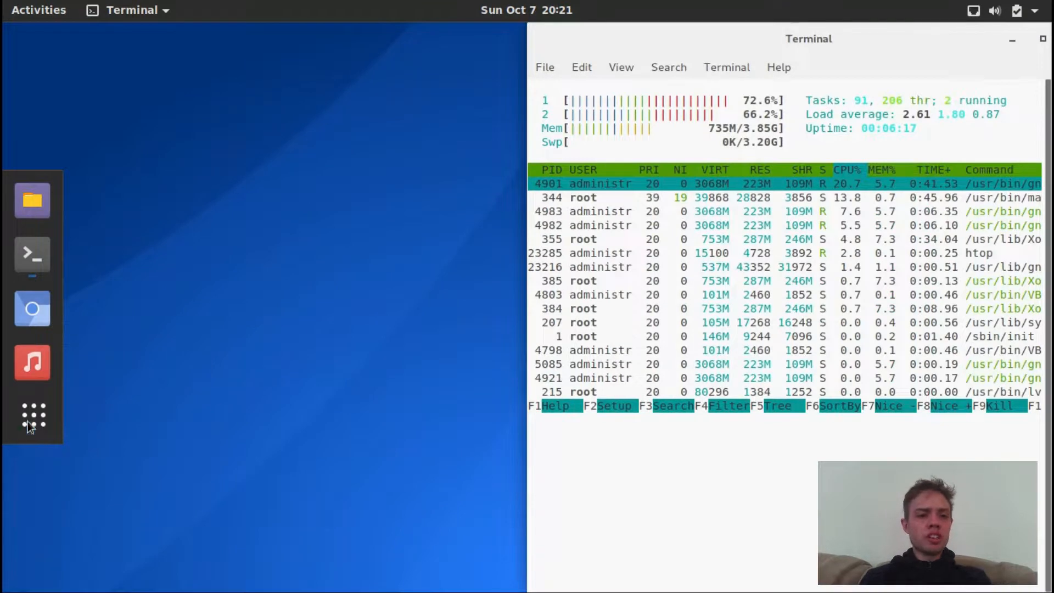
Launch System Monitor via 'sys' search, tiled left showing 1.0 of 3.9 GiB used
{"action": "left_click", "coordinate": [32, 414]}
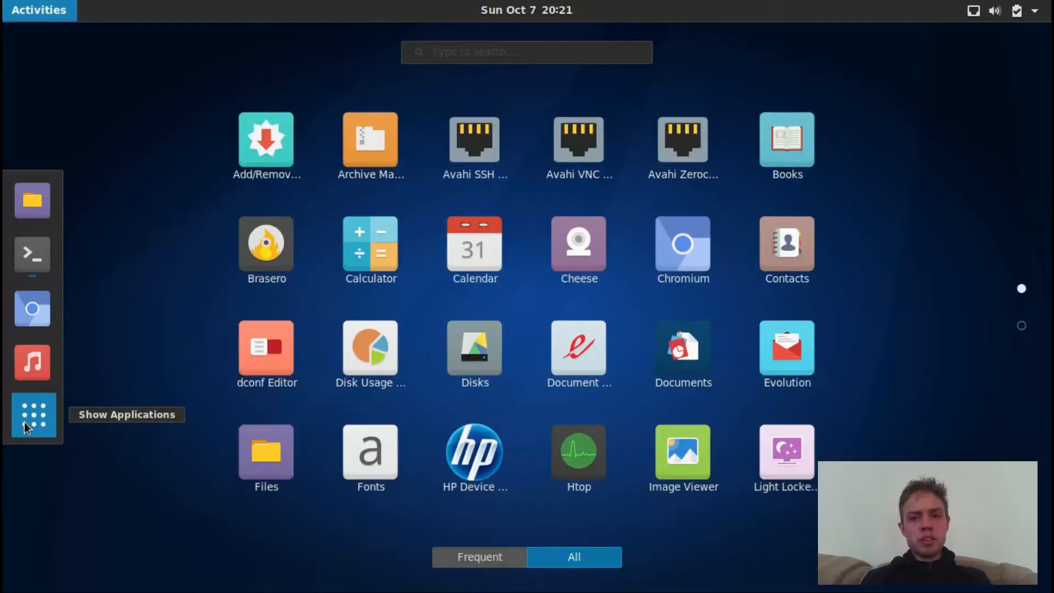
{"action": "type", "text": "sys"}
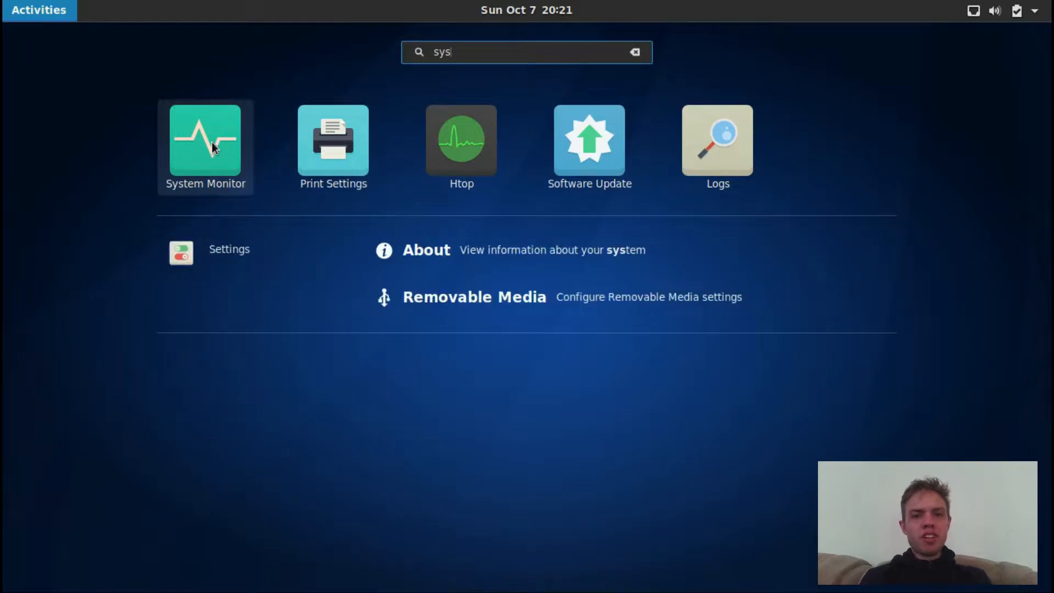
{"action": "left_click", "coordinate": [206, 141]}
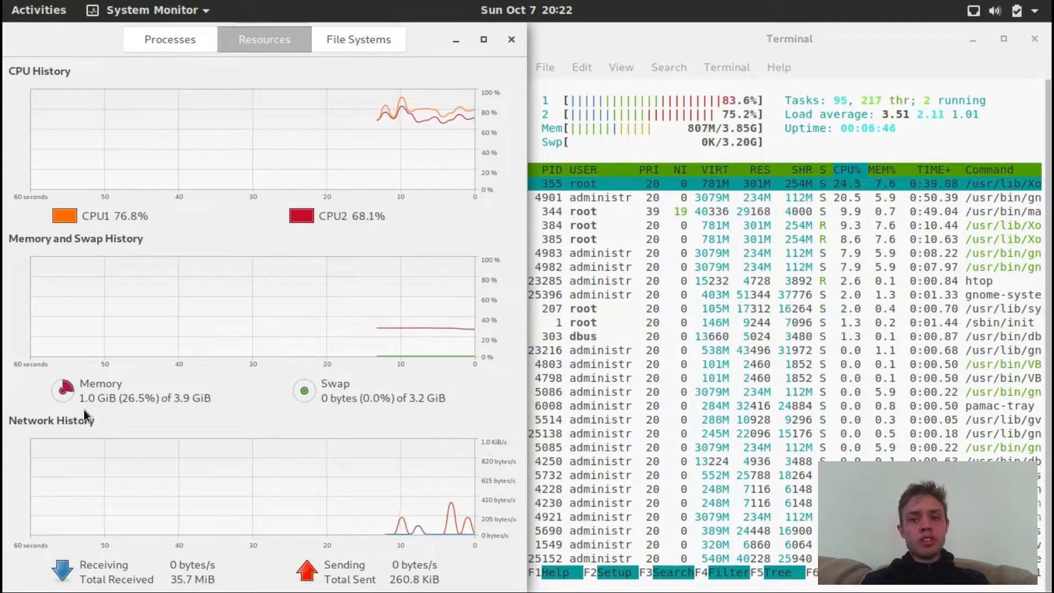
{"action": "mouse_move", "coordinate": [144, 316]}
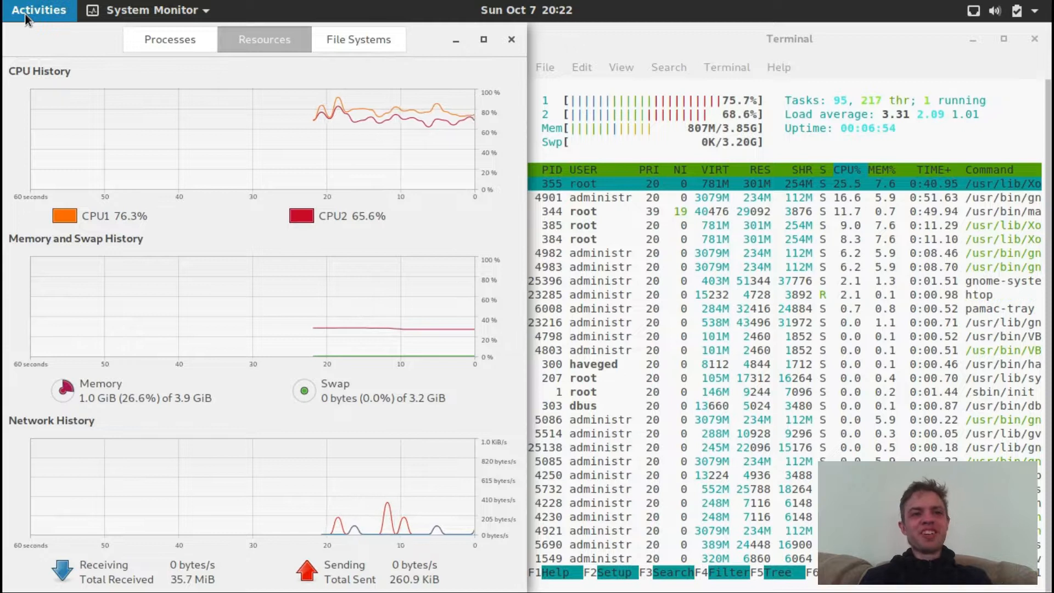
{"action": "left_click", "coordinate": [33, 10]}
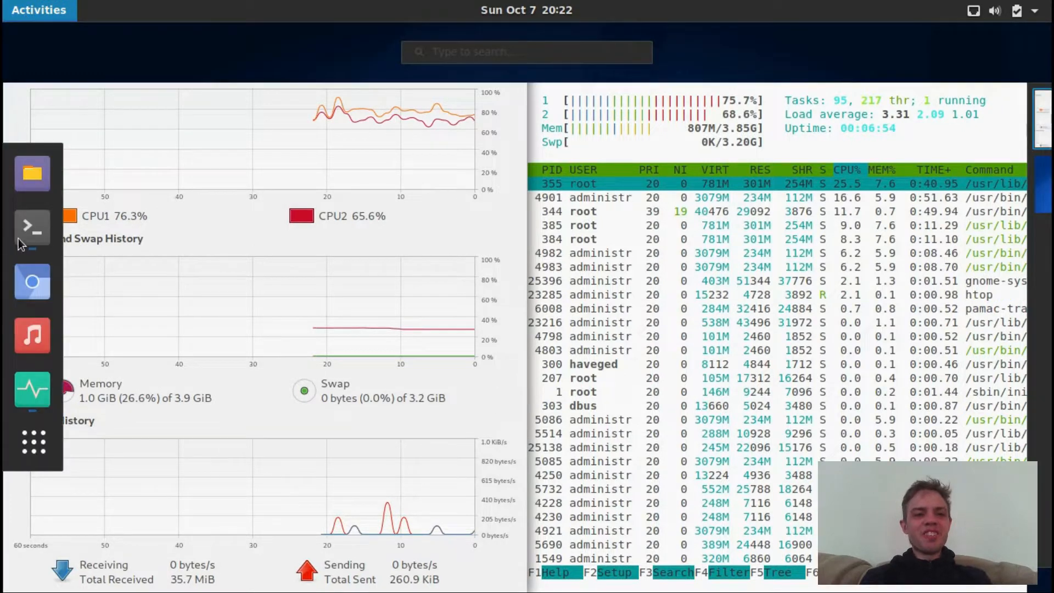